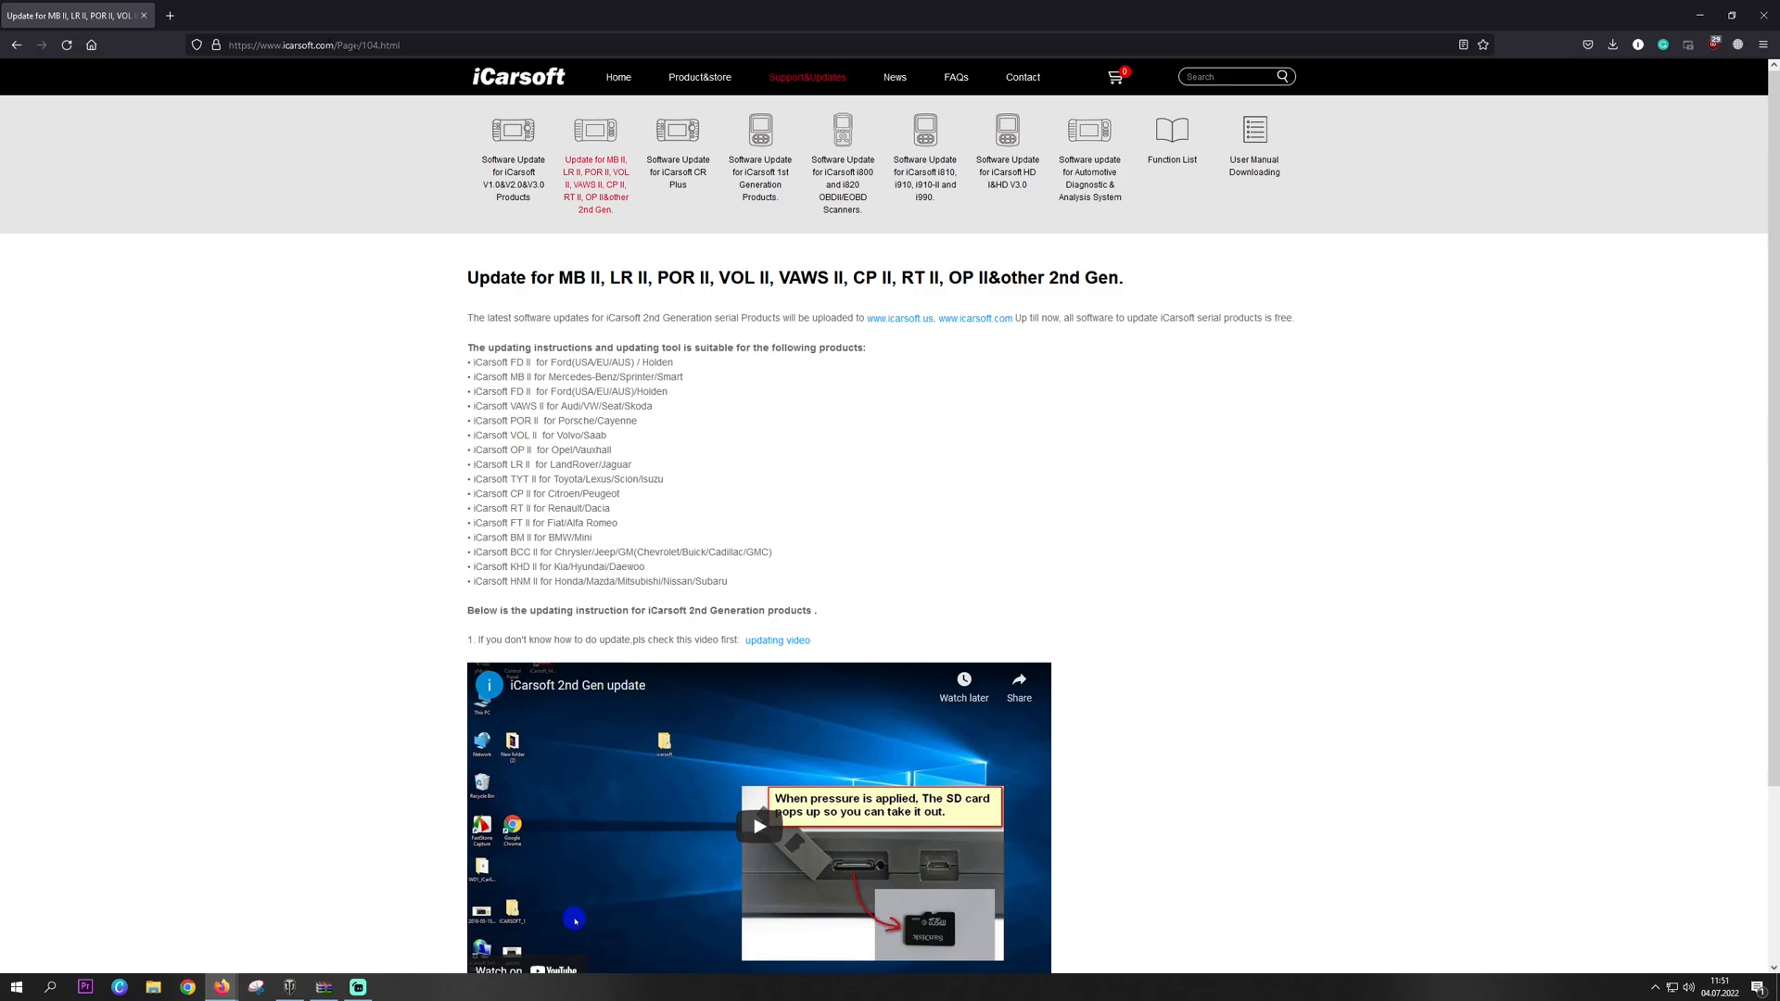
mouse_move(411, 195)
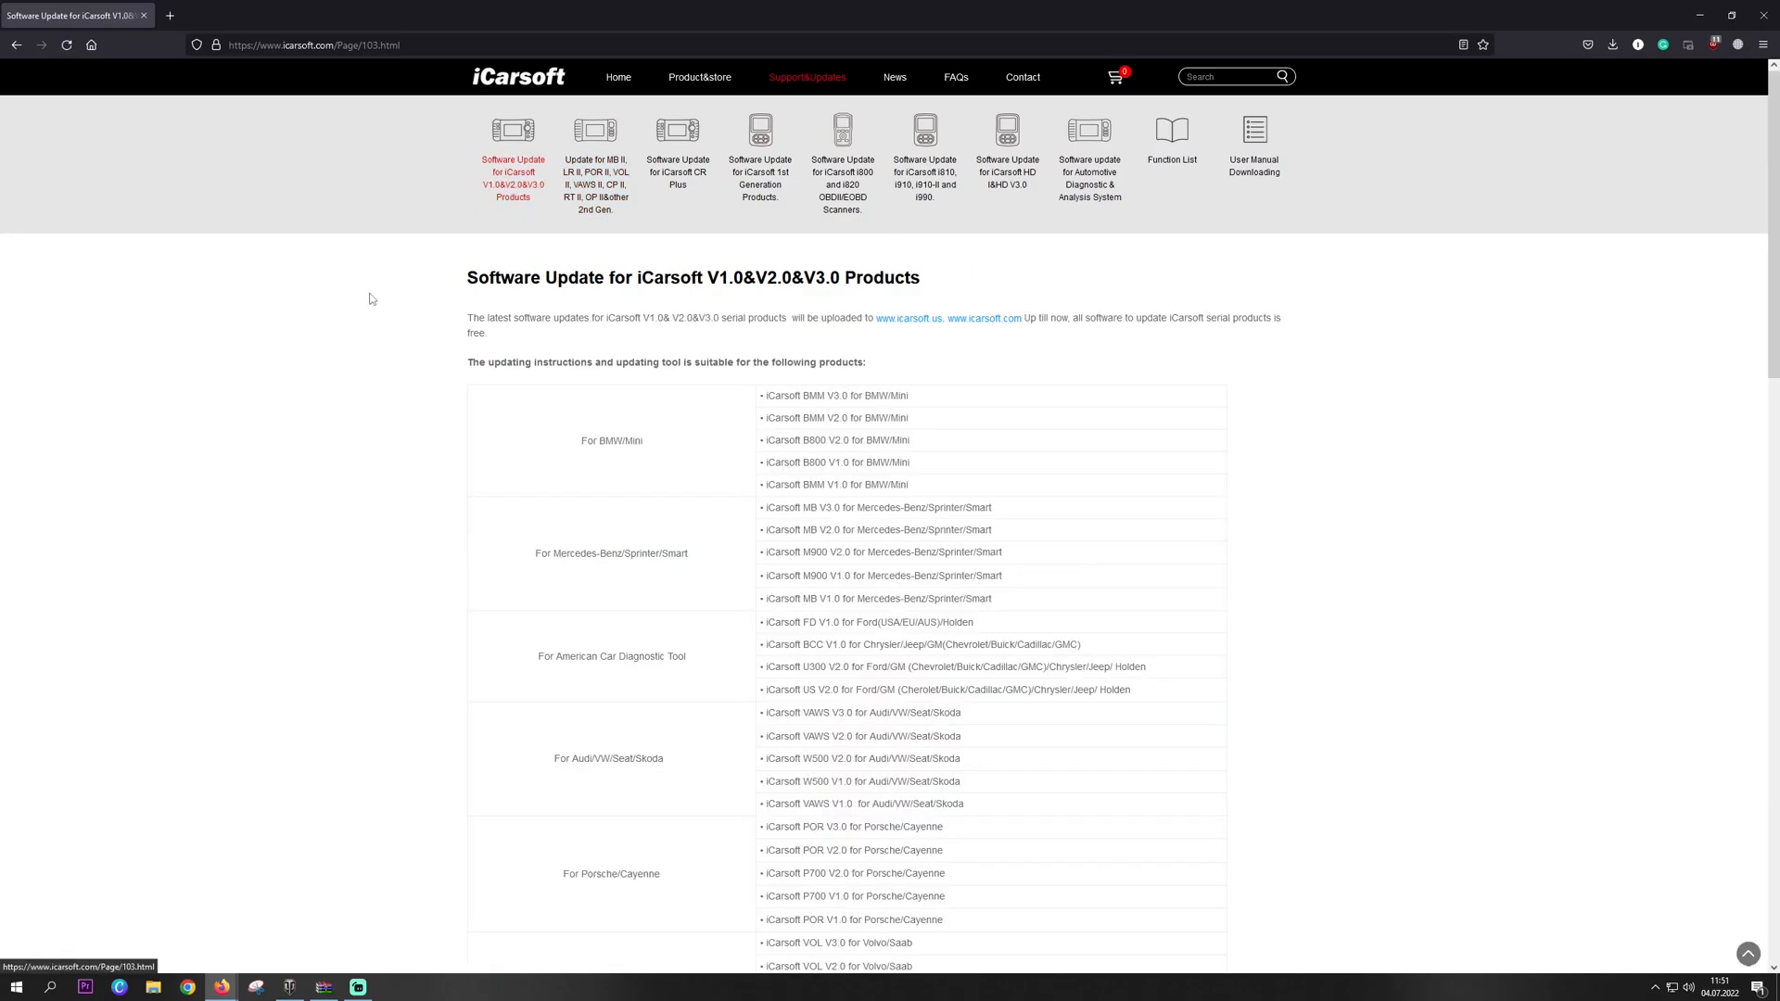
- Scroll through the compatible-product list to the V1.0/V2.0 update instructions and download links
scroll(down, 3)
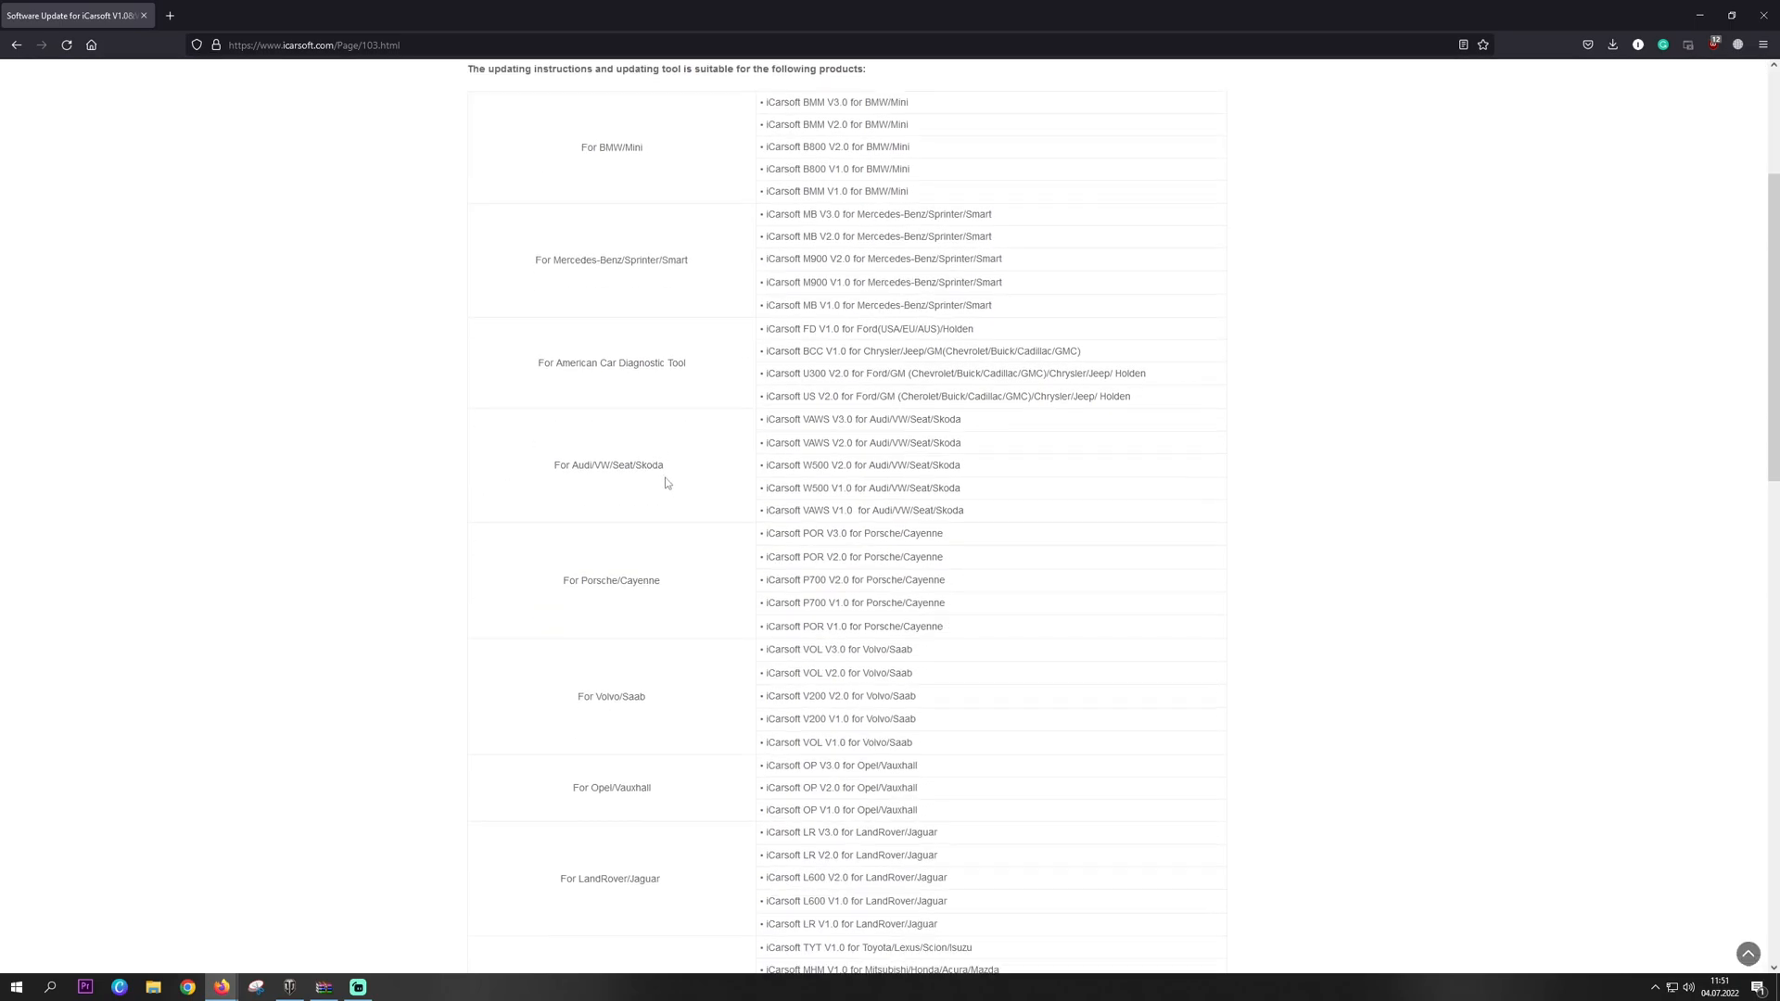
scroll(down, 3)
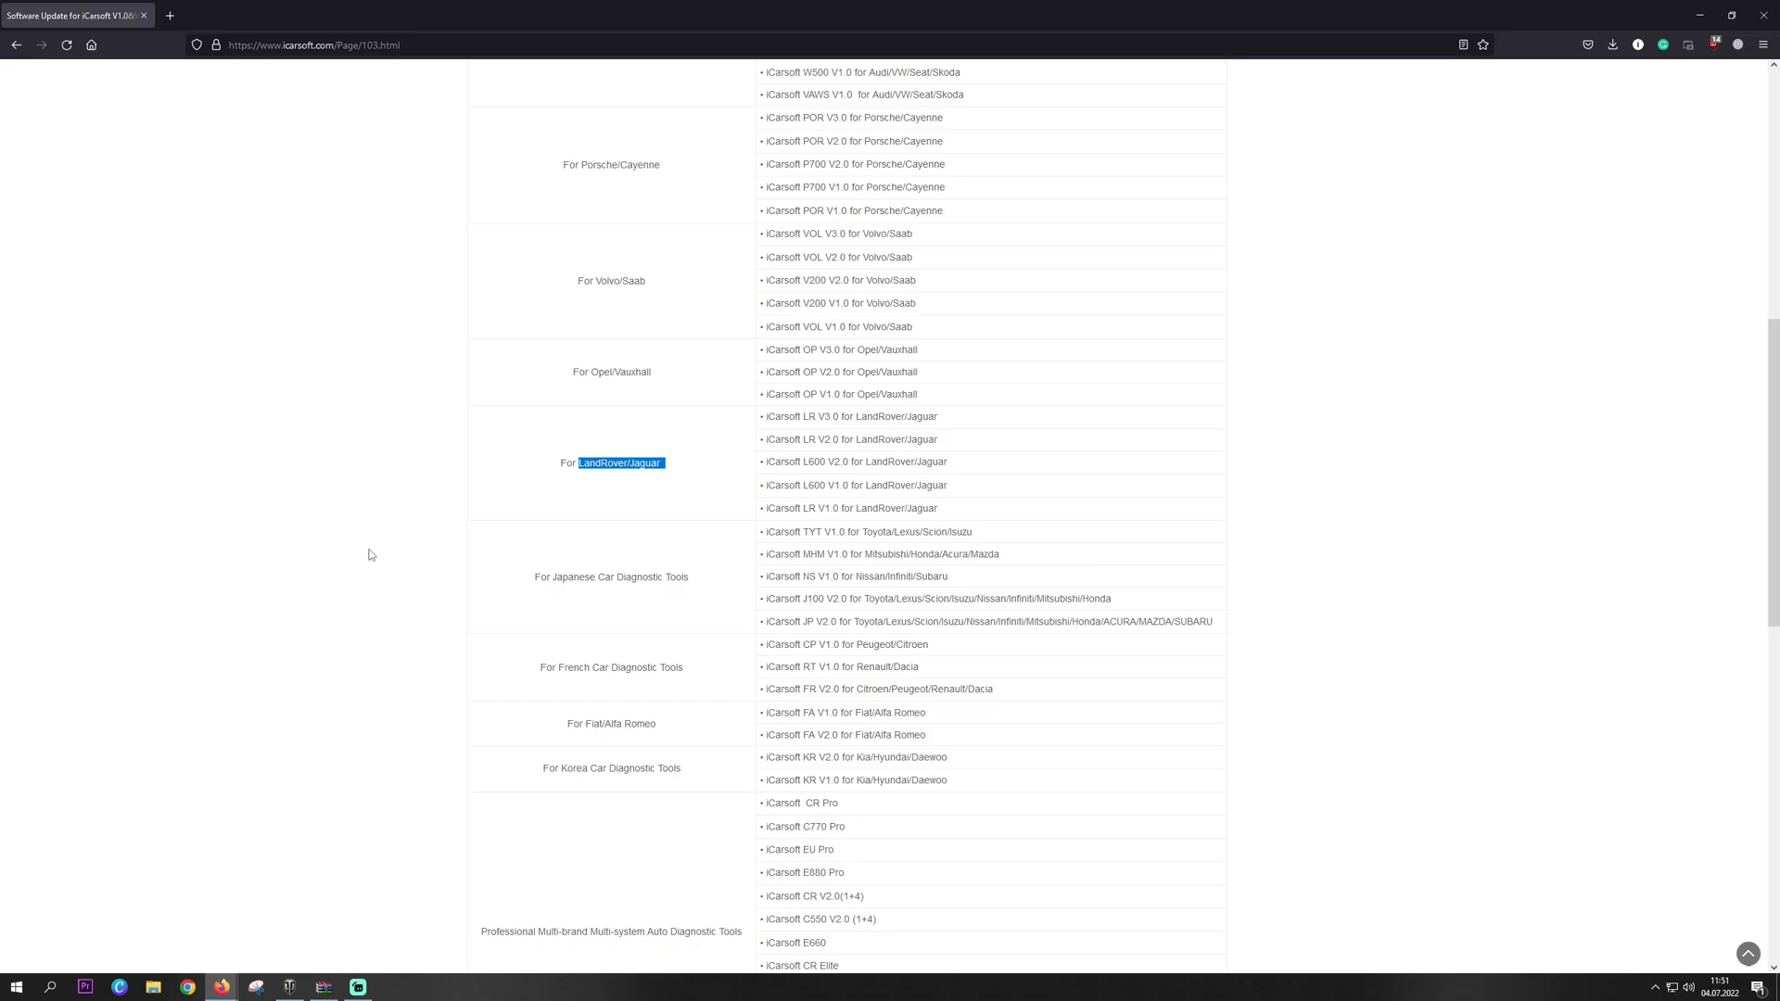
scroll(down, 3)
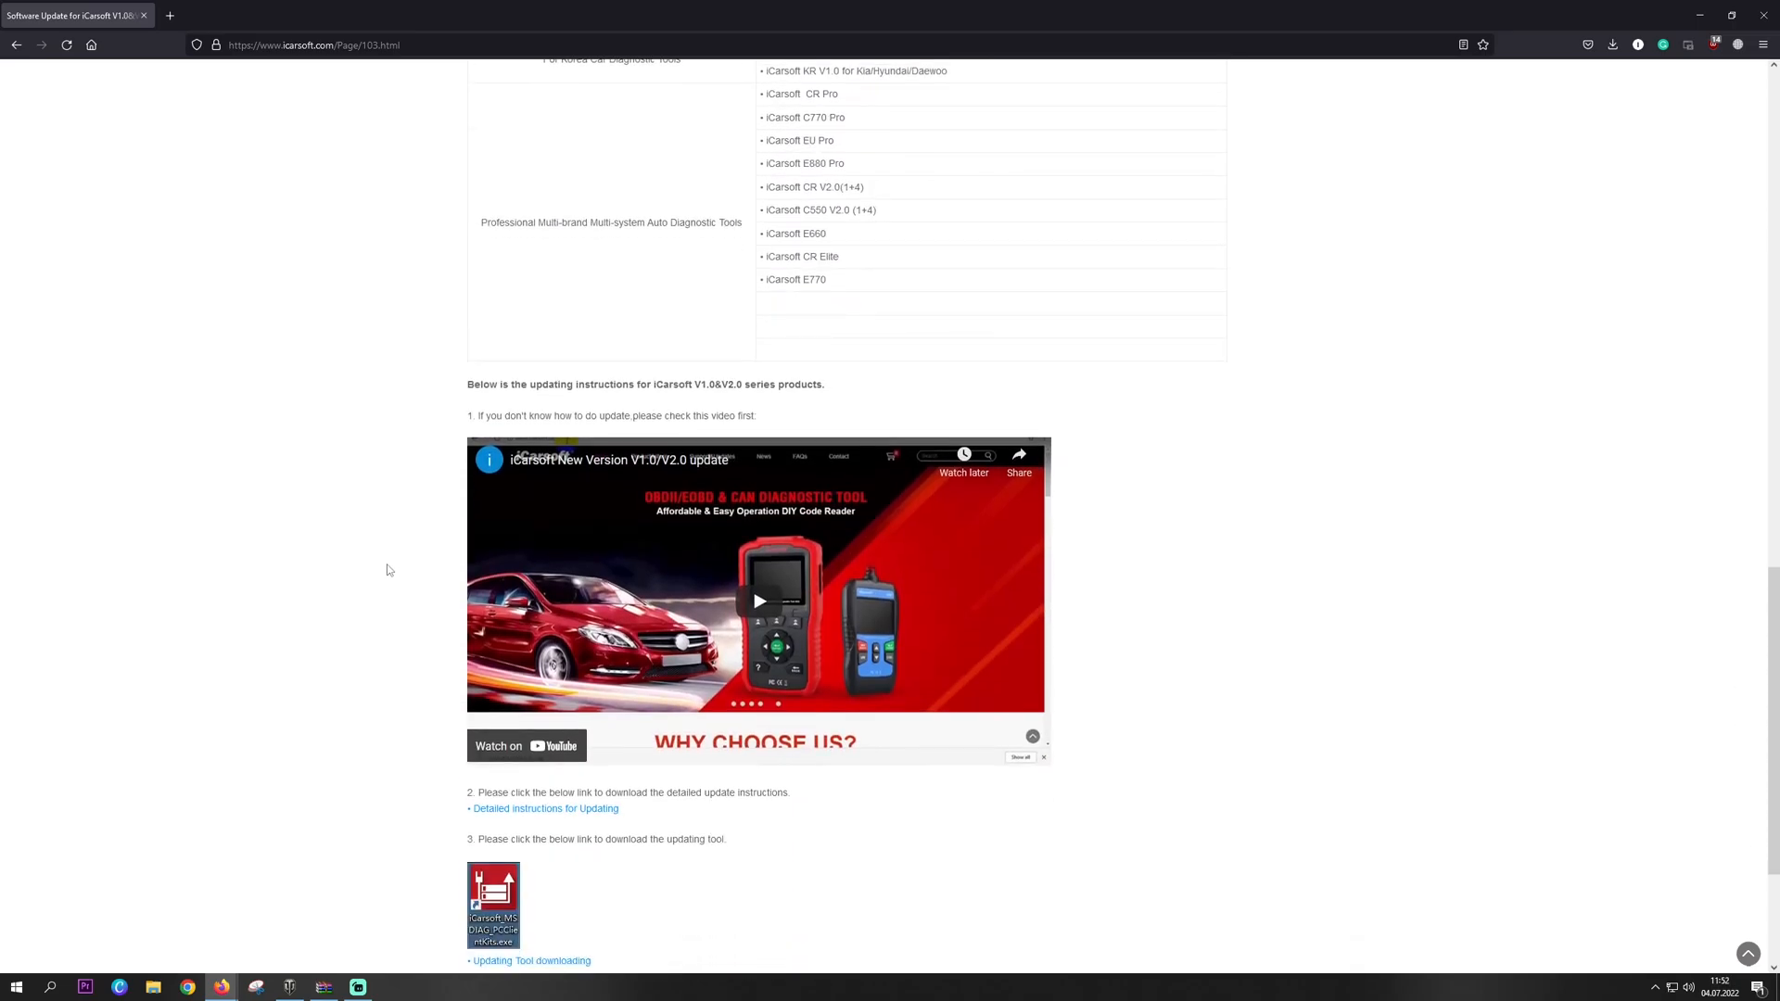
scroll(down, 3)
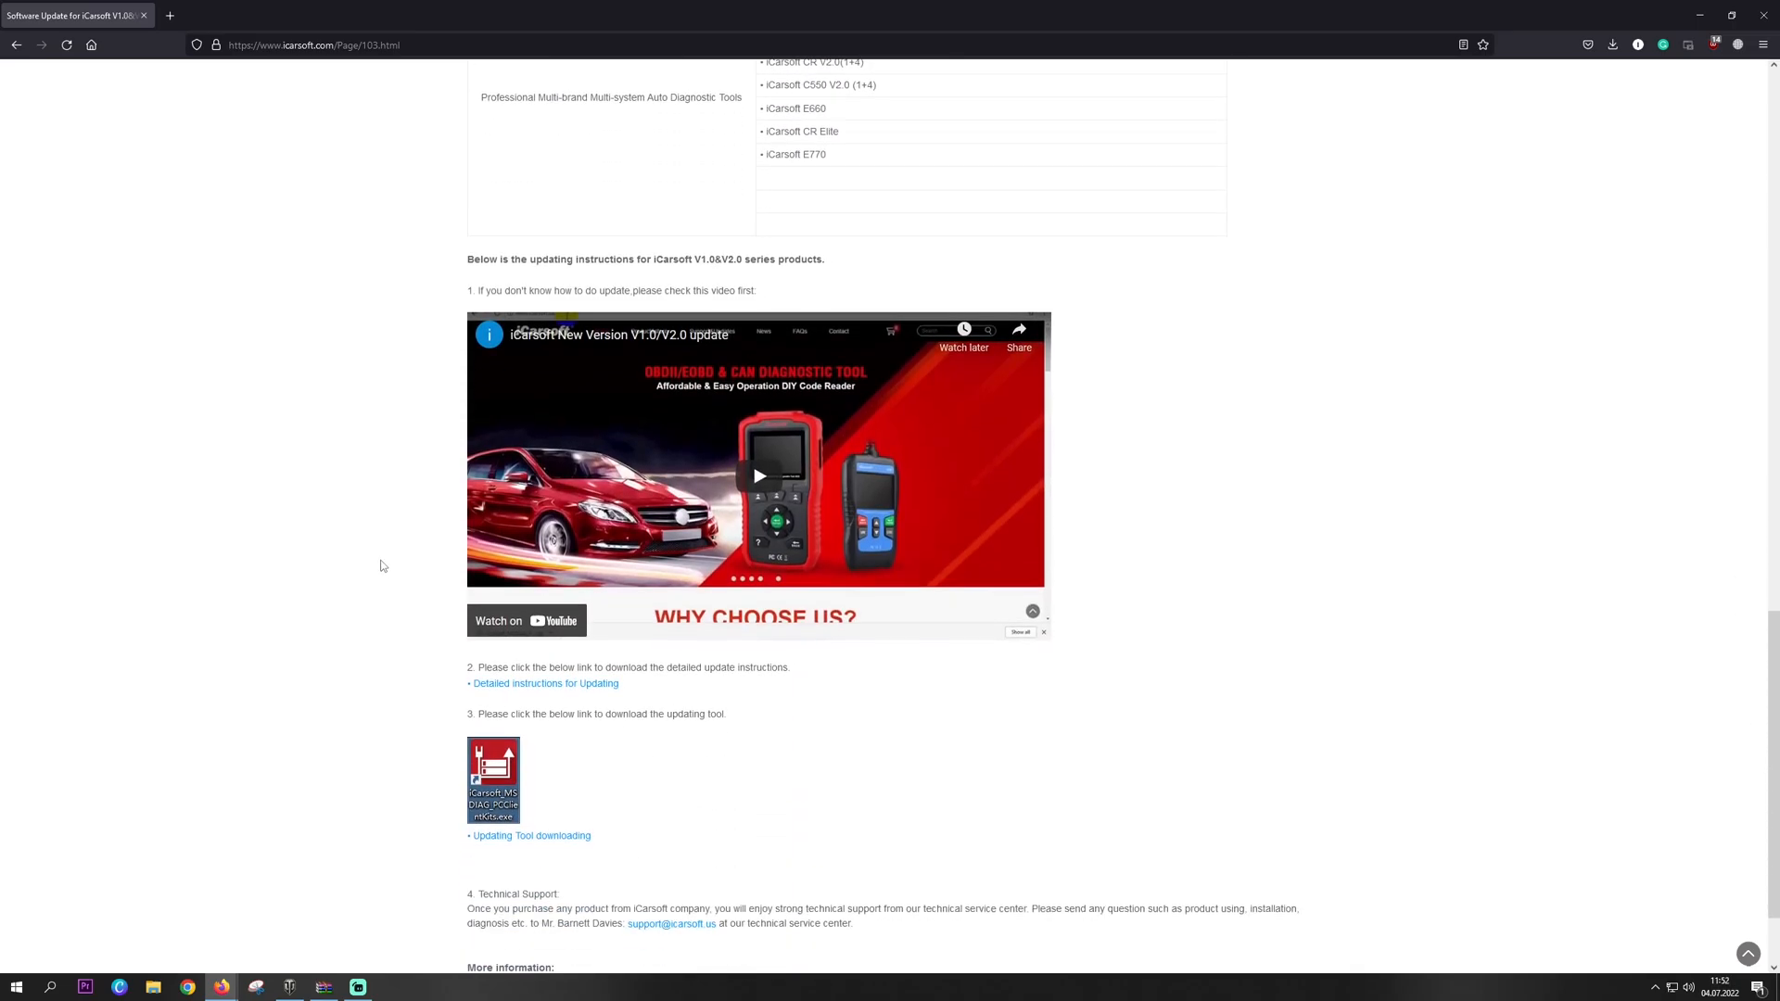
scroll(down, 3)
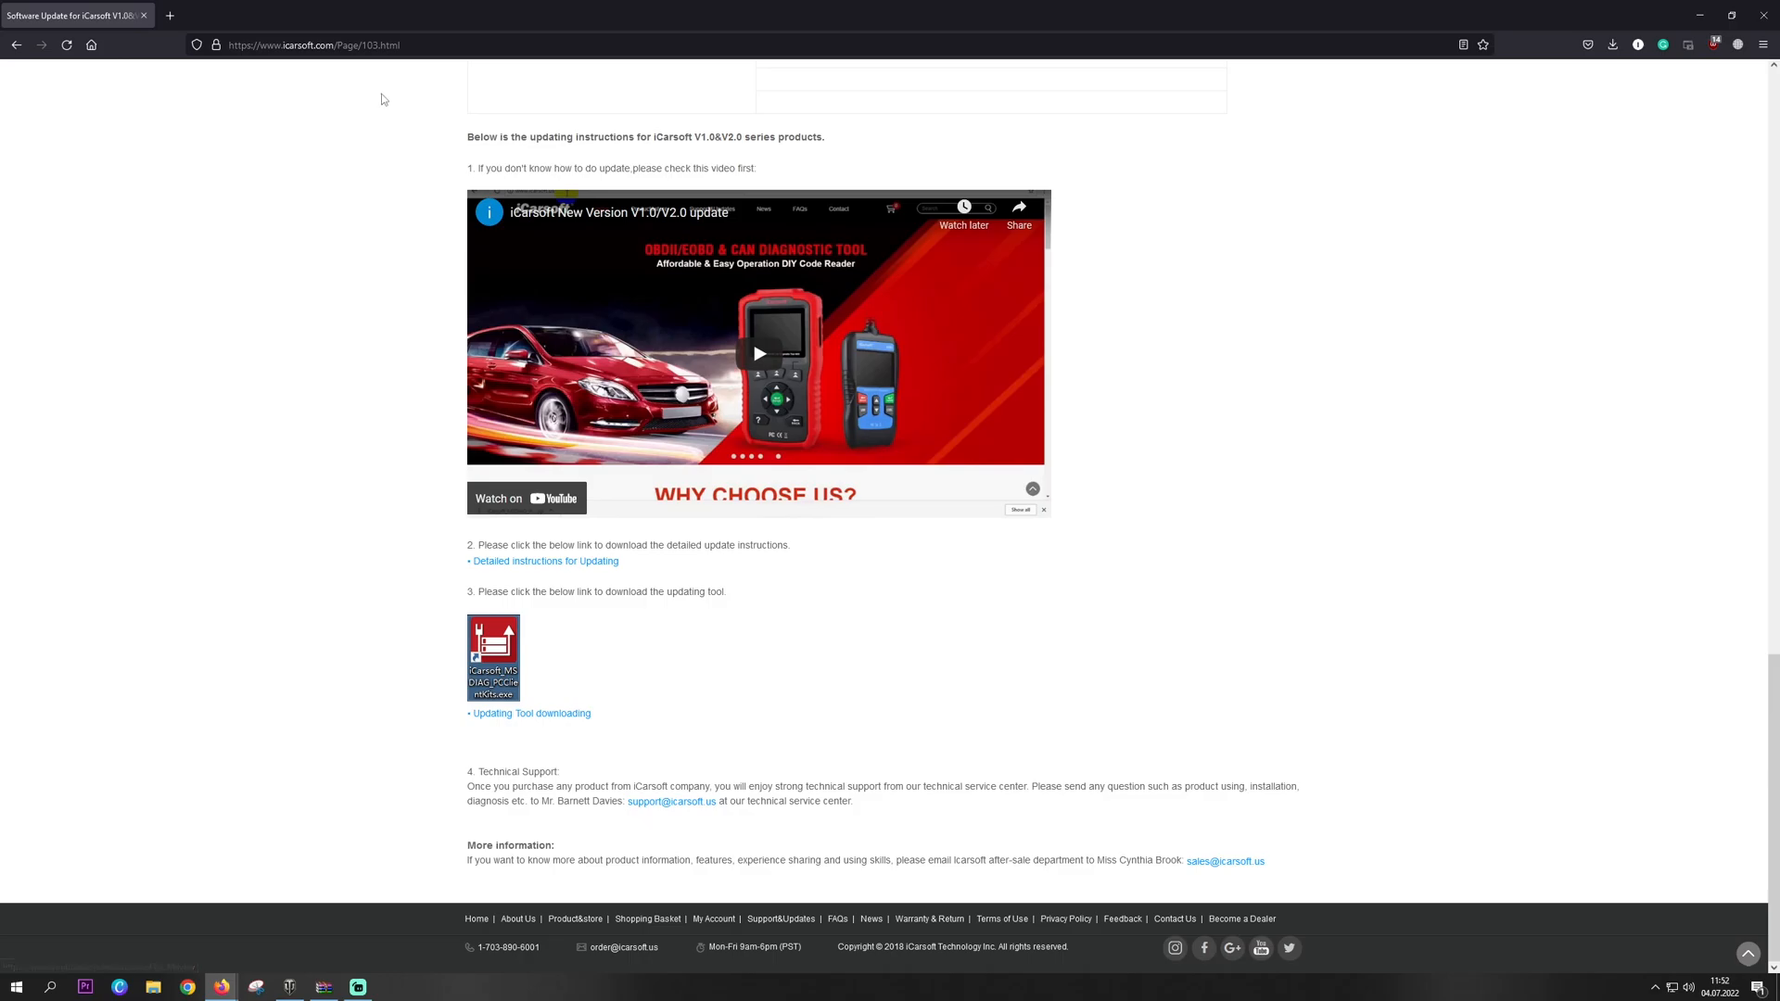
mouse_move(515, 731)
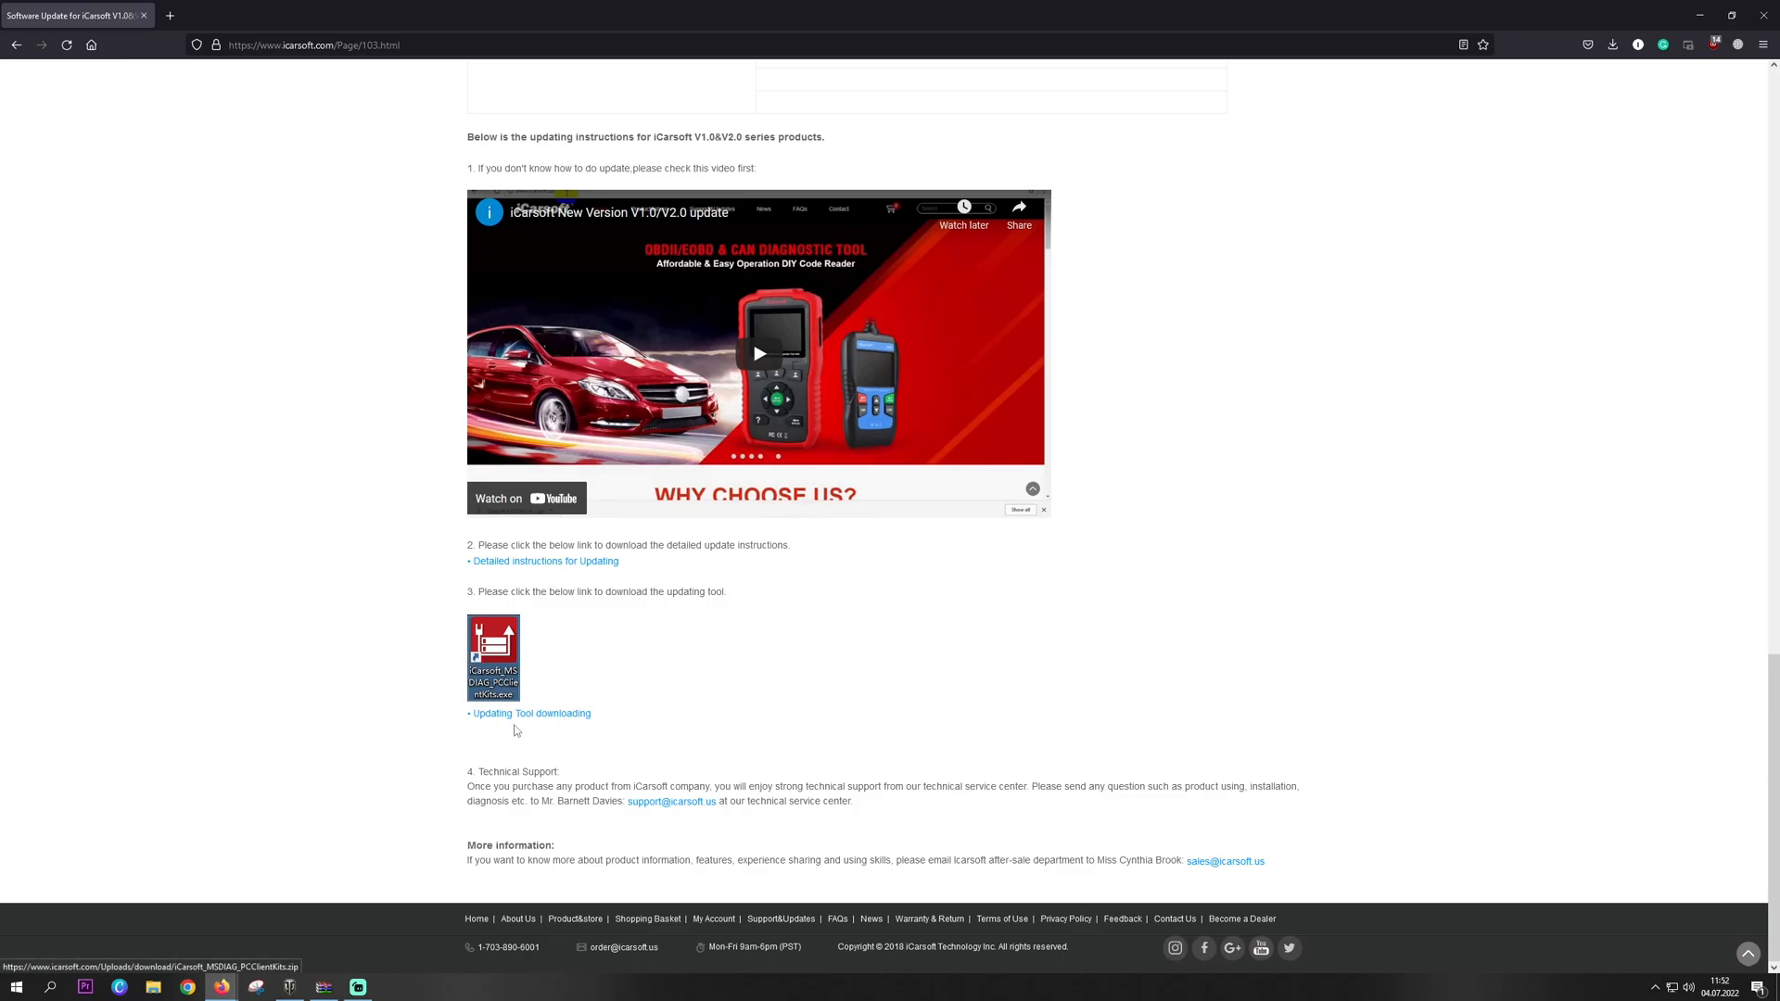
mouse_move(509, 723)
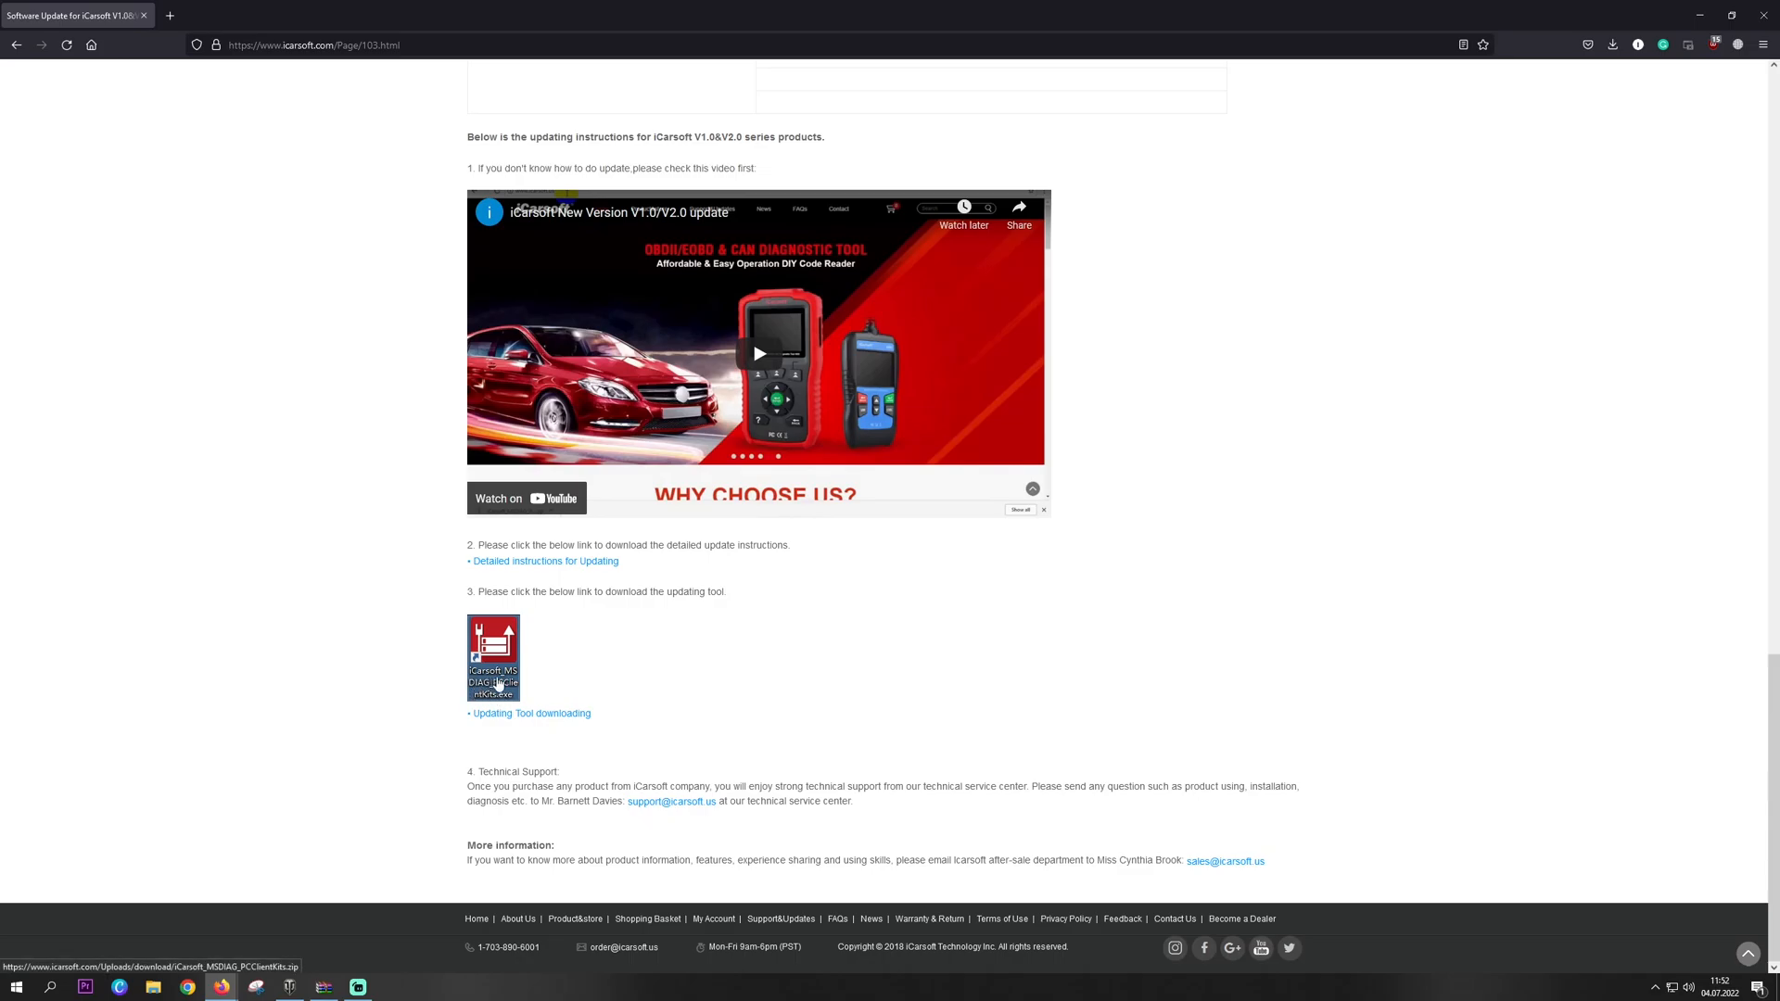
mouse_move(516, 698)
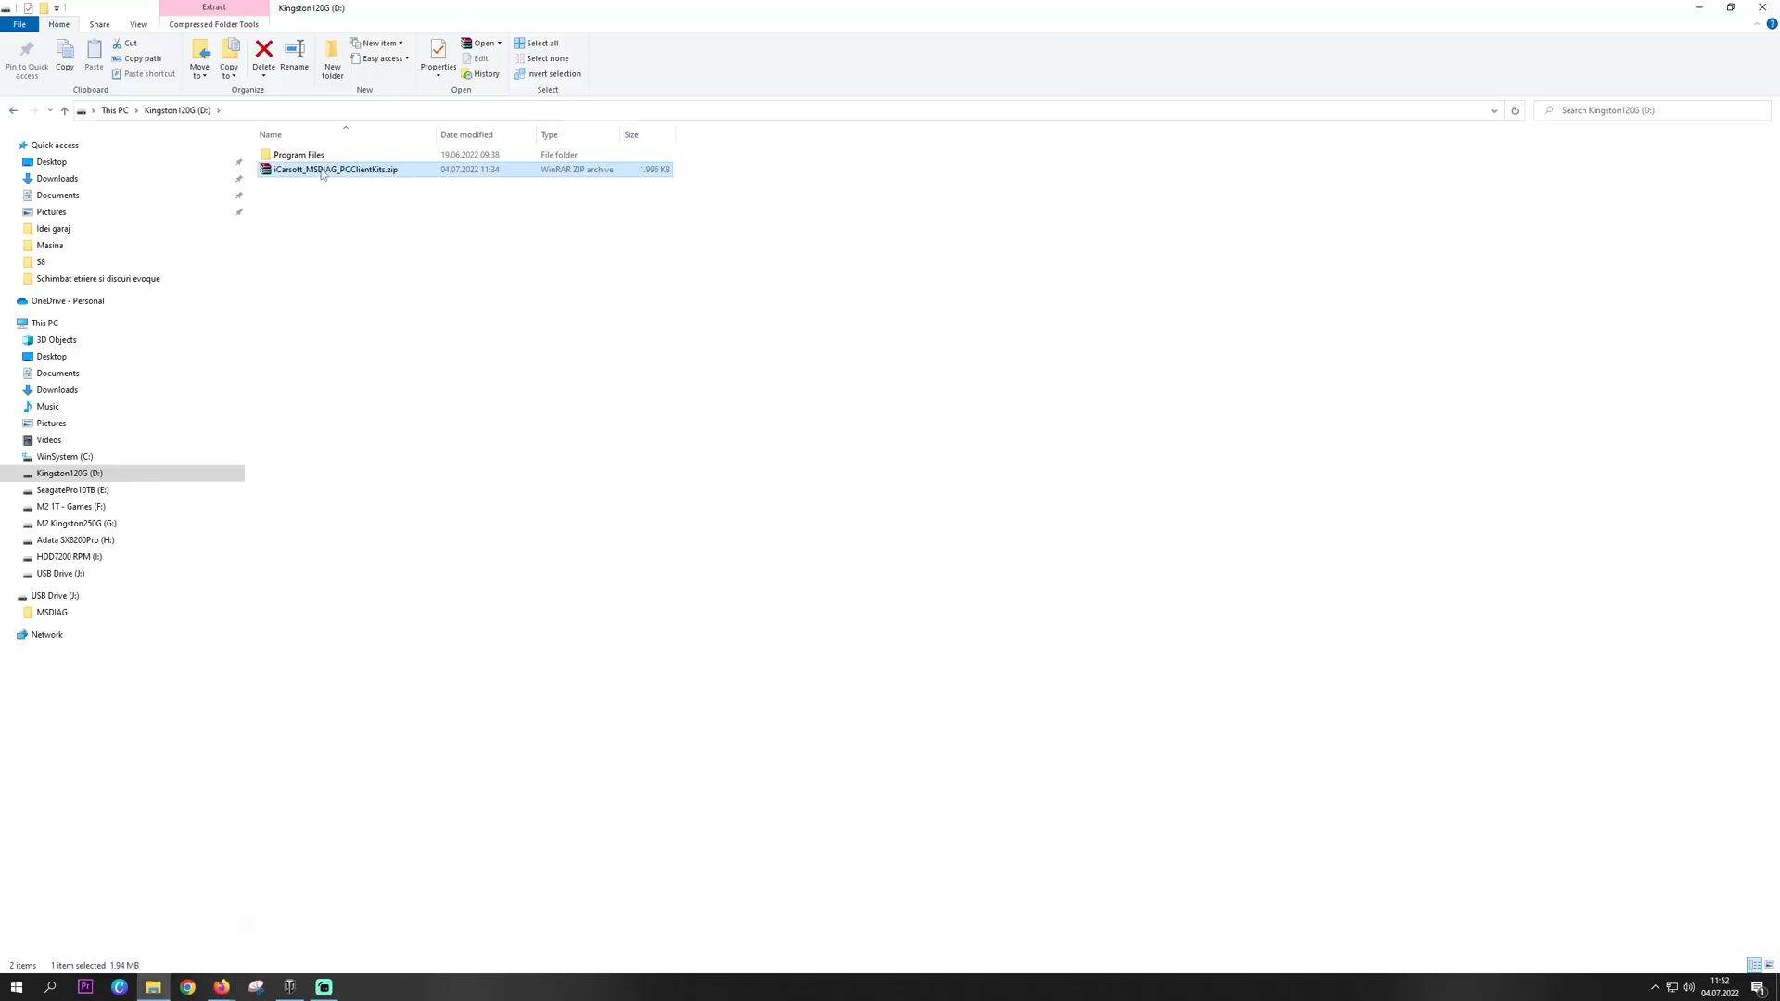
- Open iCarsoft_MSDIAG_PCClientKits.zip and run its installer anyway despite the Windows protection warning
right_click(334, 169)
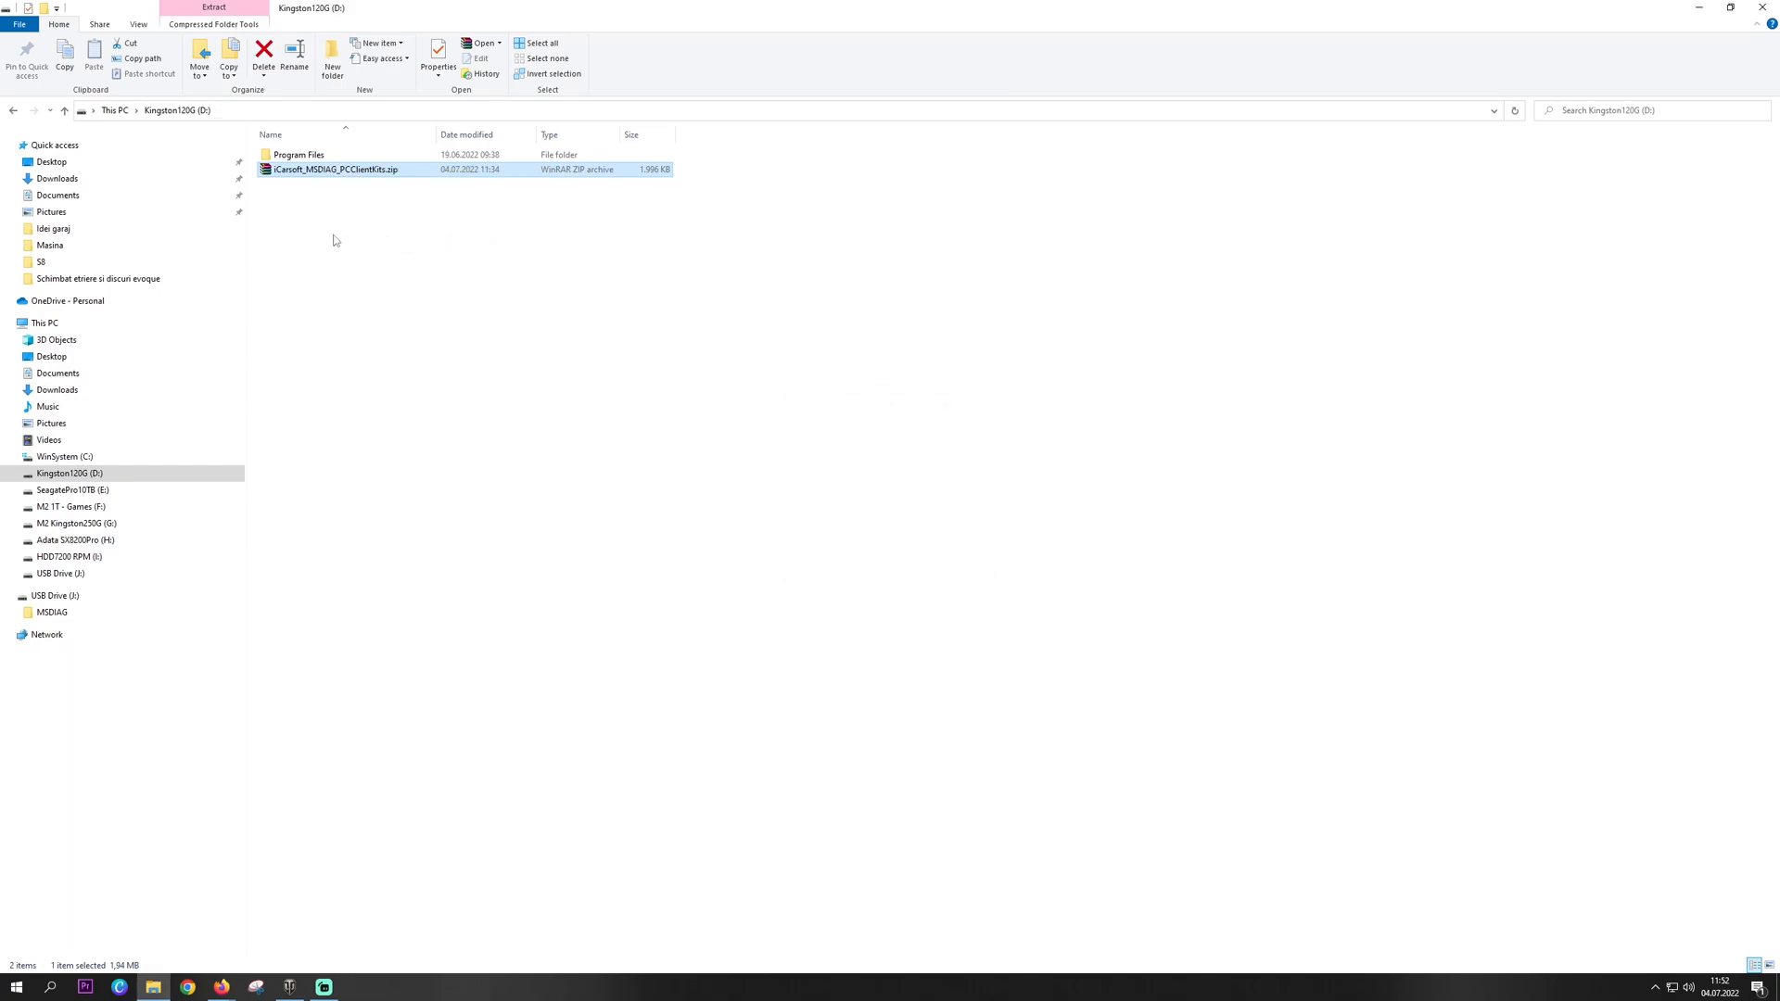
double_click(332, 169)
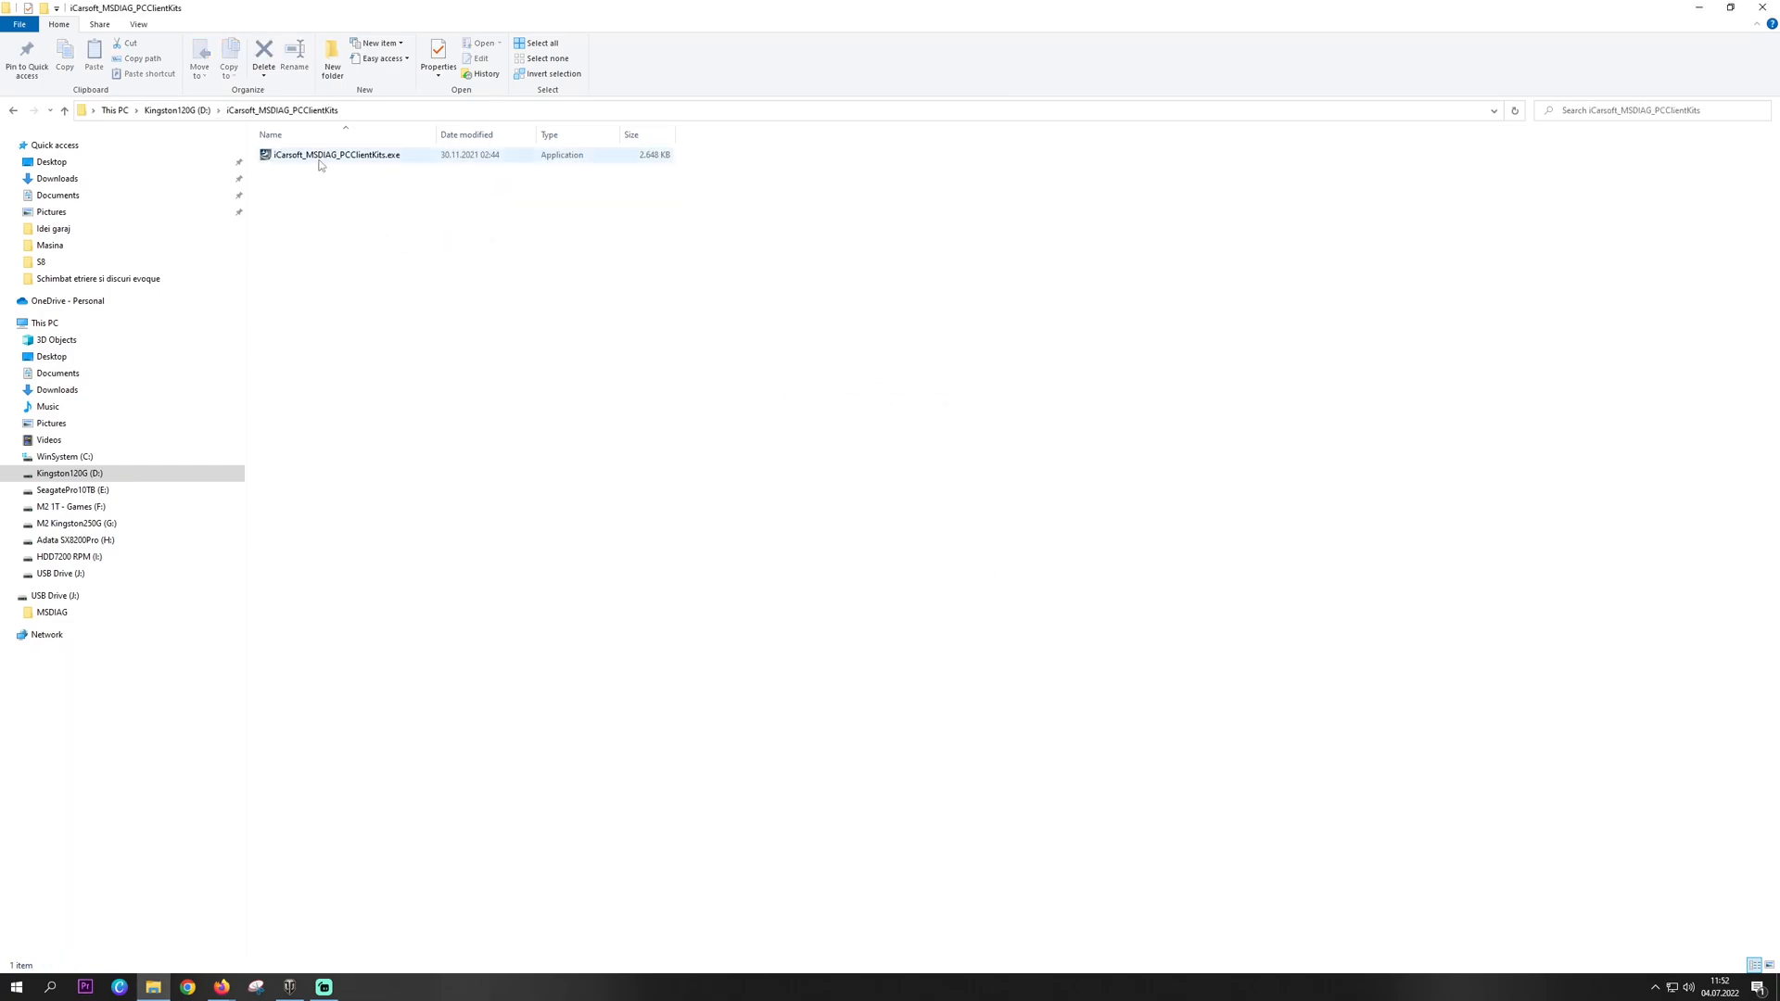
double_click(336, 155)
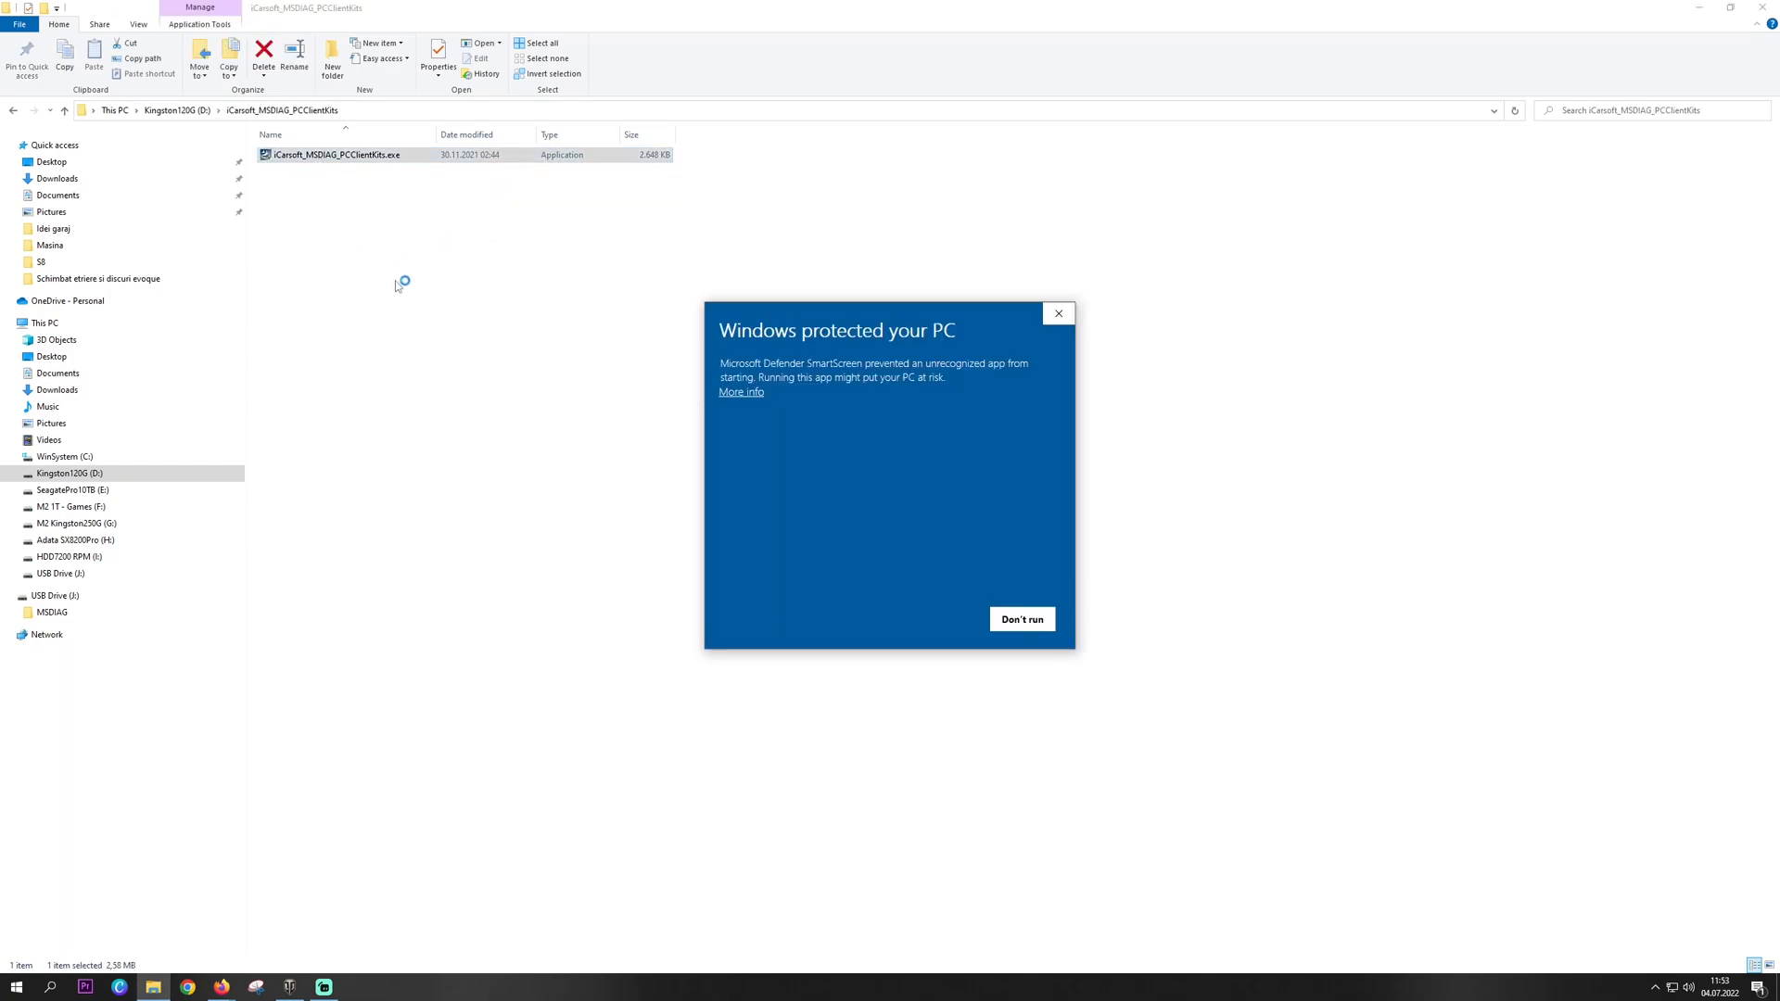
click(740, 392)
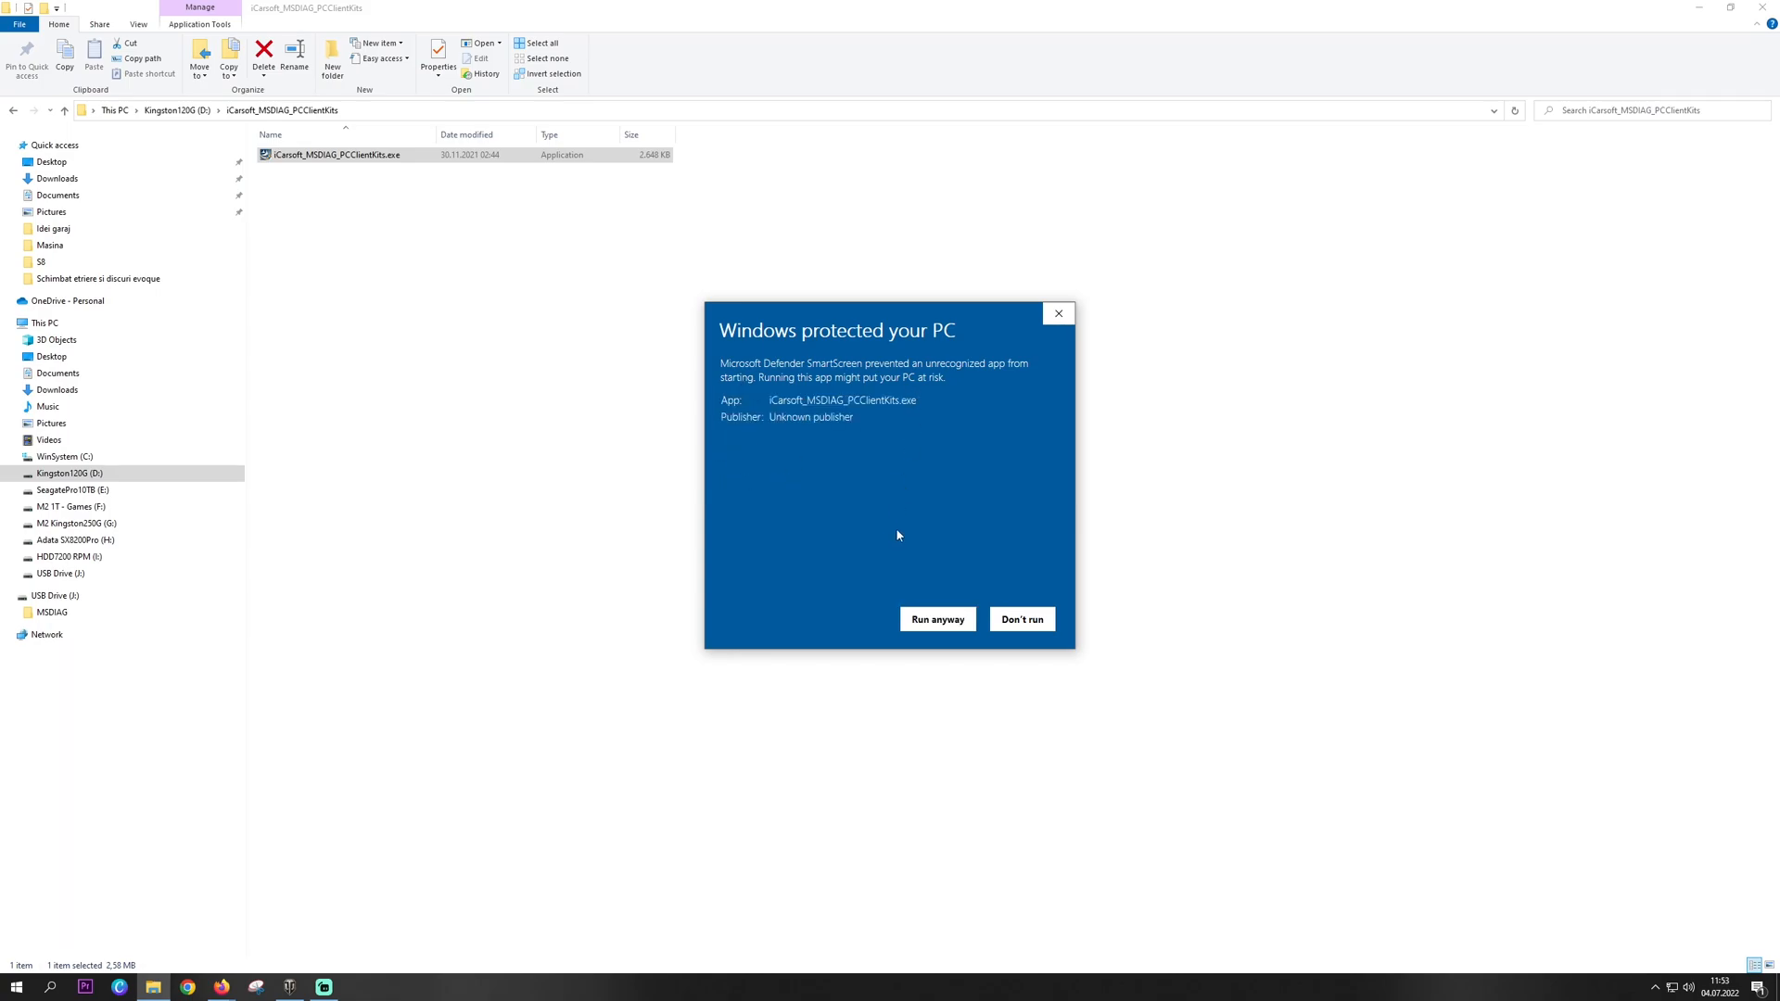
click(938, 619)
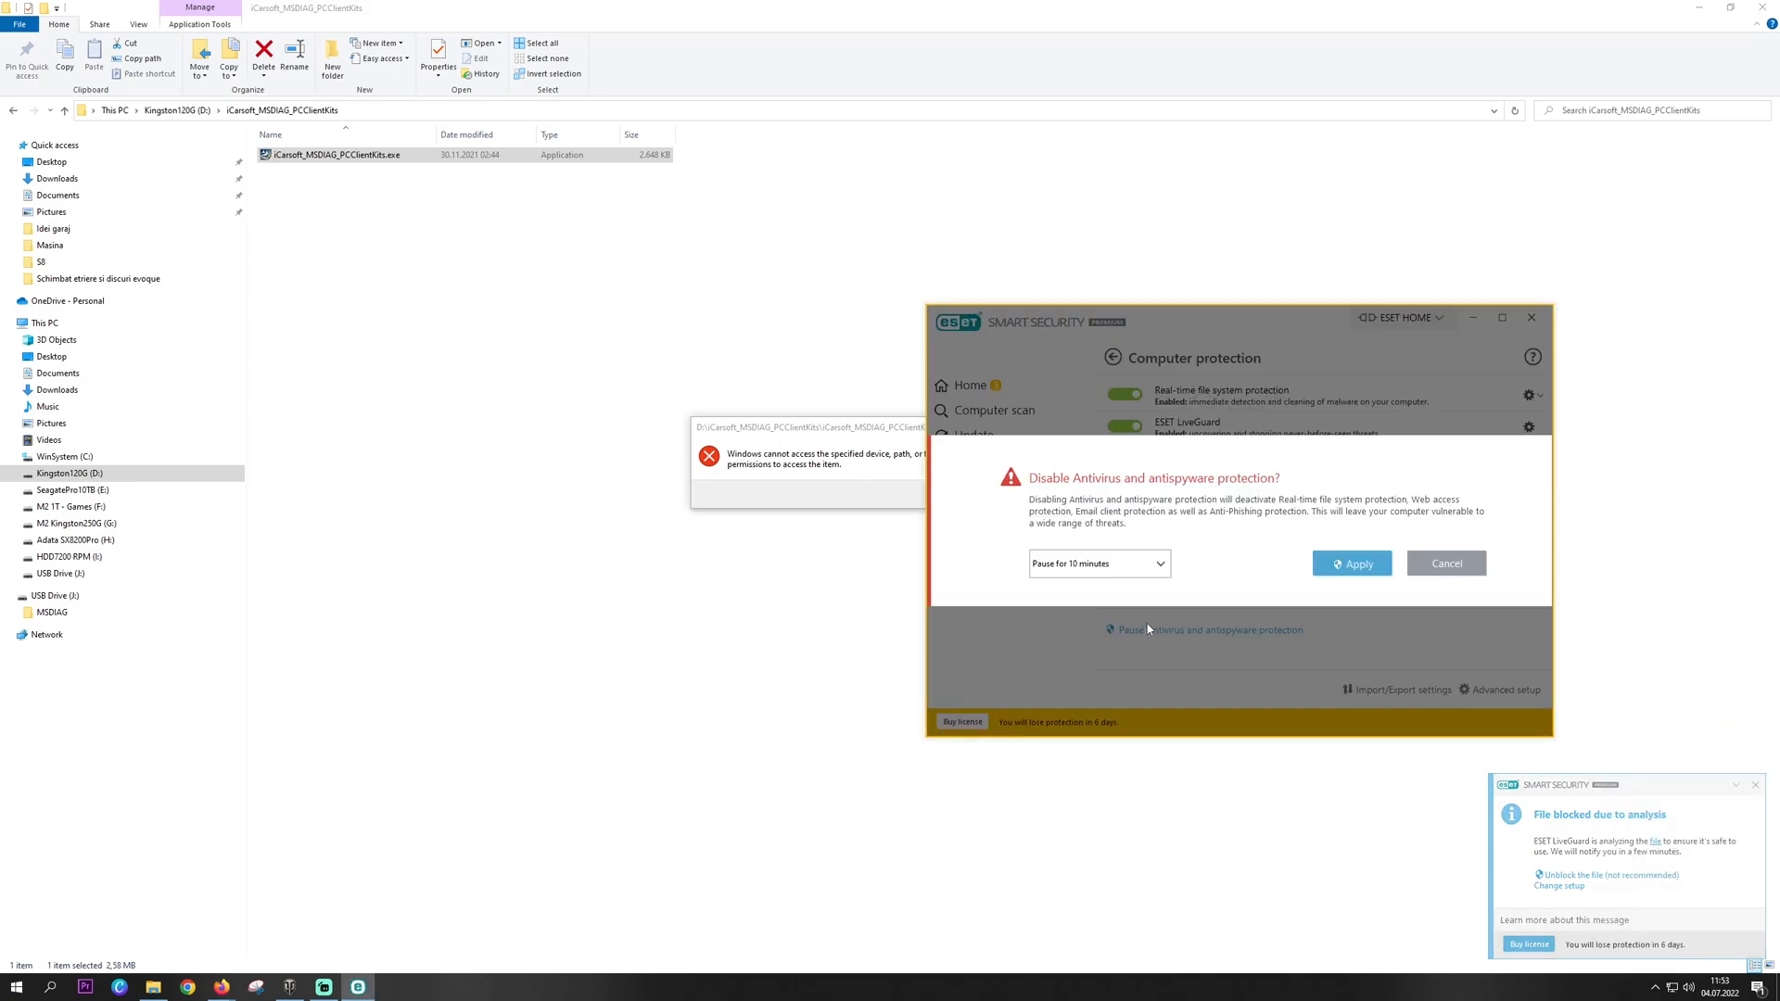
- Pause ESET antivirus and antispyware protection for 10 minutes and close the window
click(1446, 563)
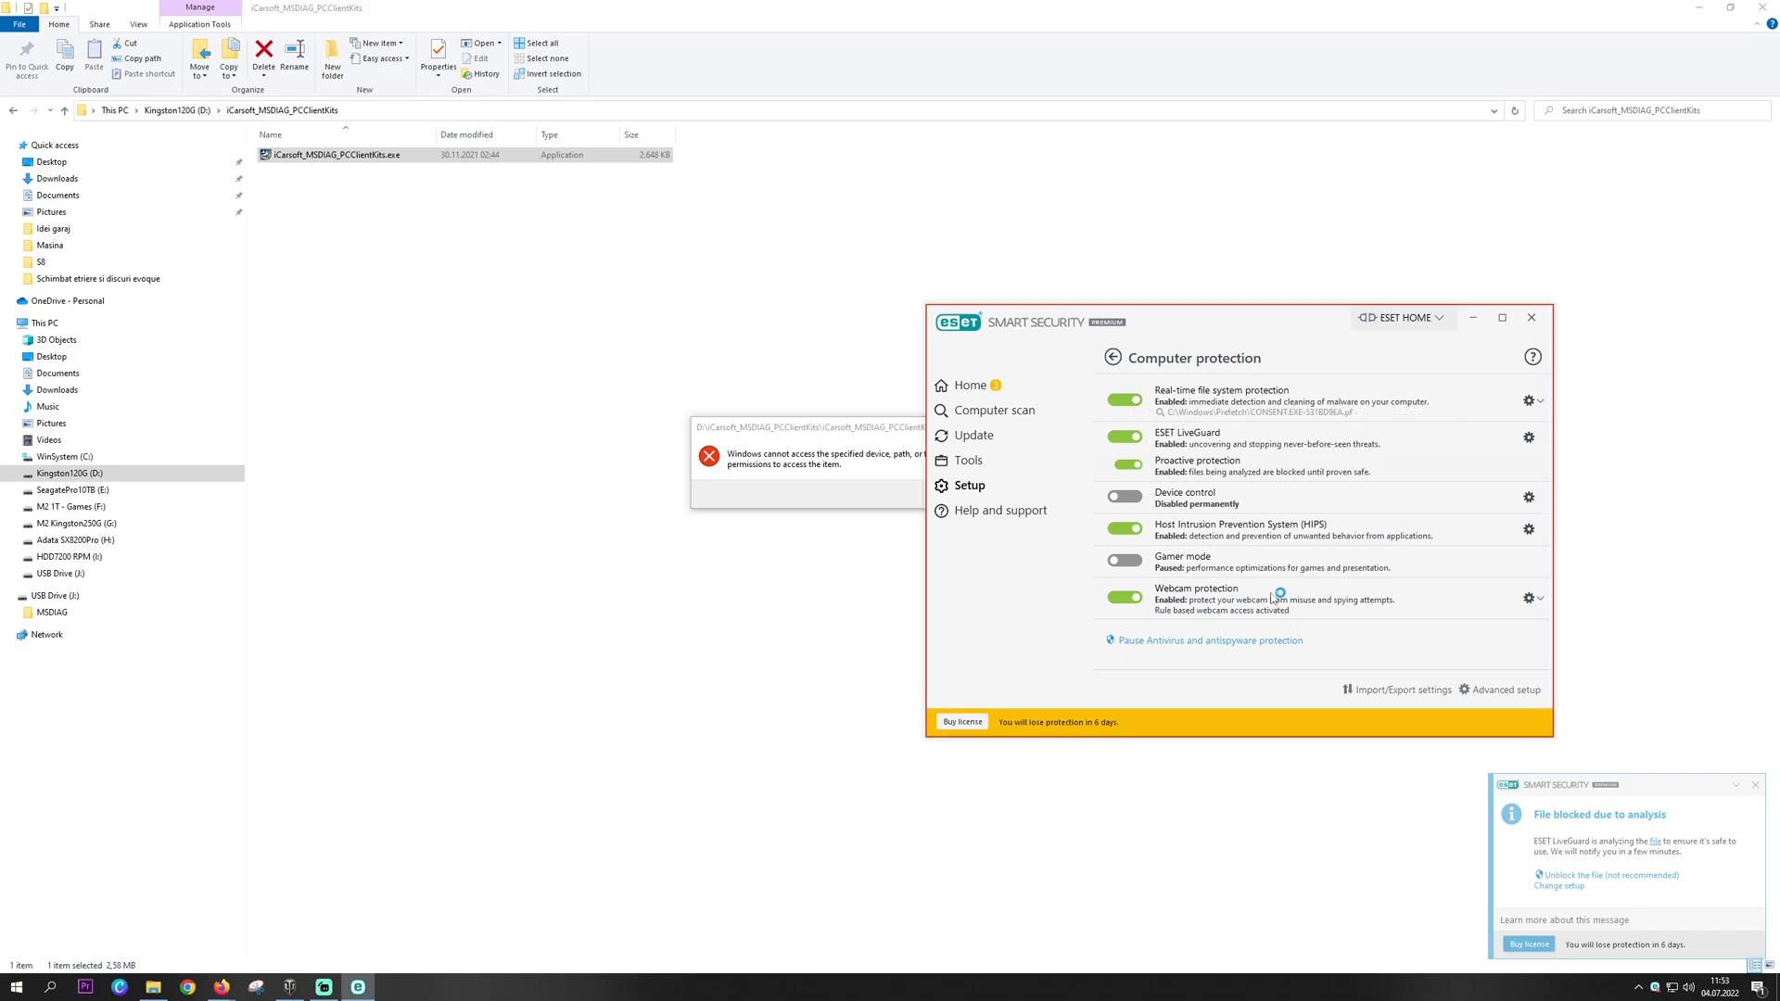
click(1123, 394)
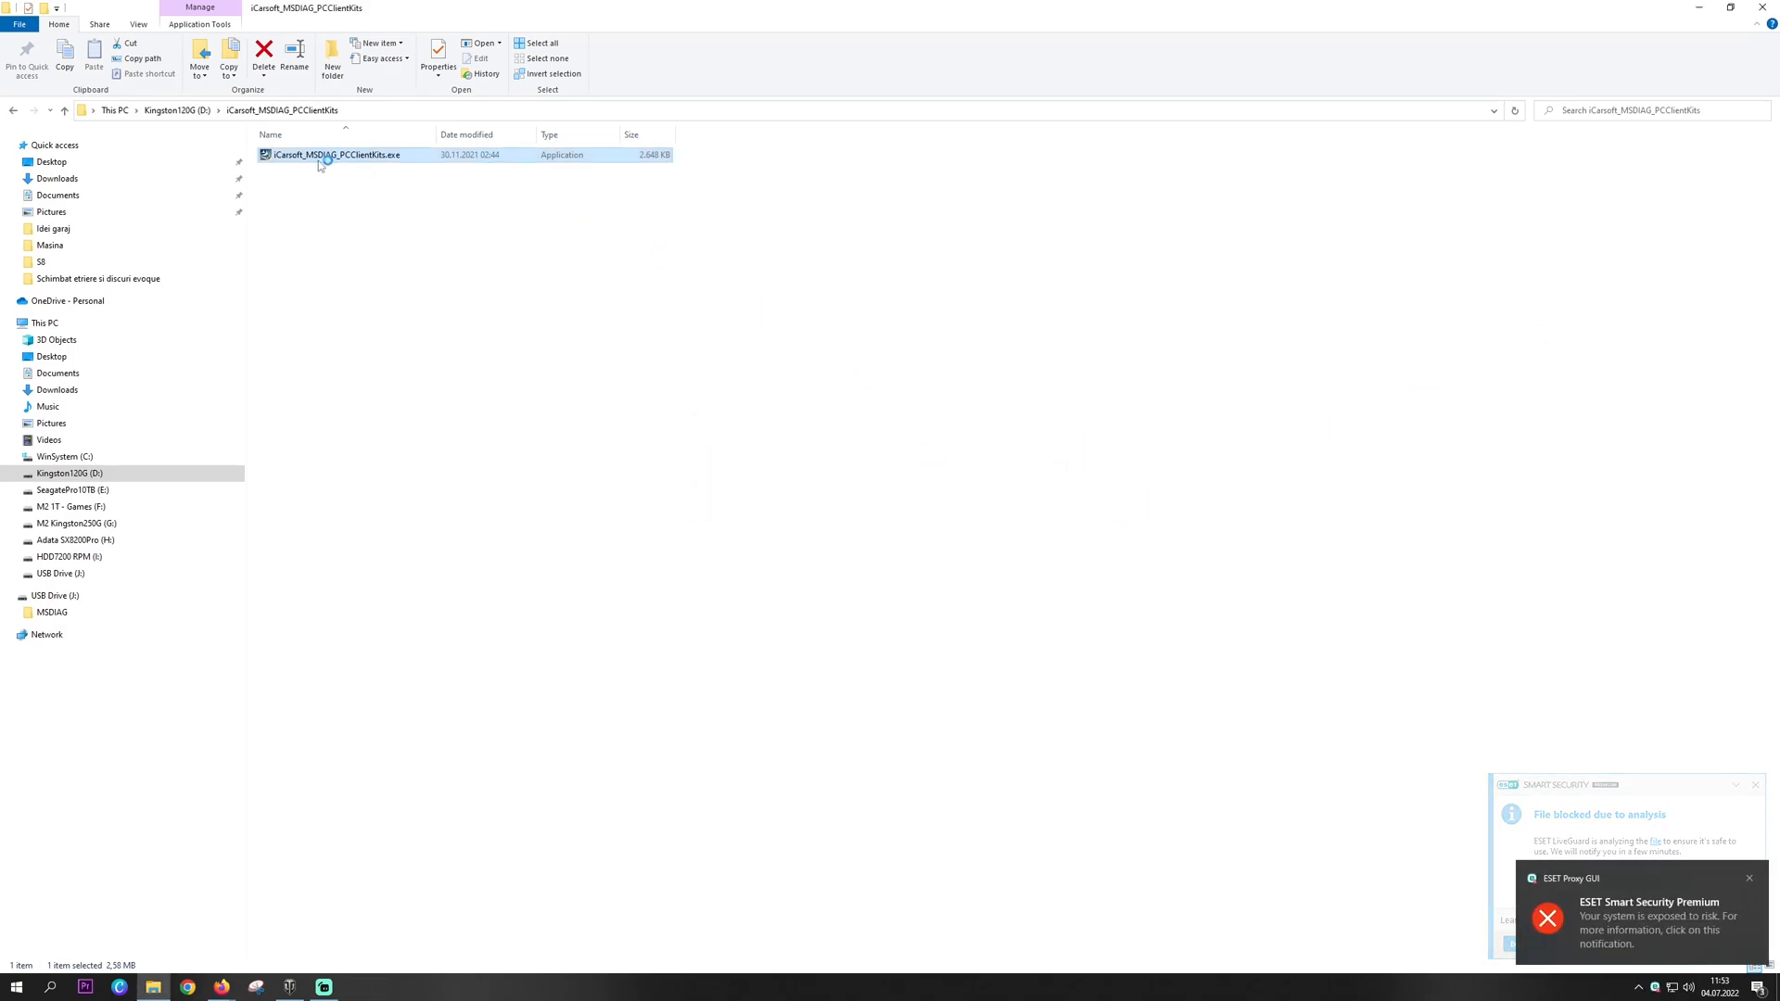
- Install the iCarsoft MSDIAG PC Client kit to its default folder, then launch the client
double_click(323, 154)
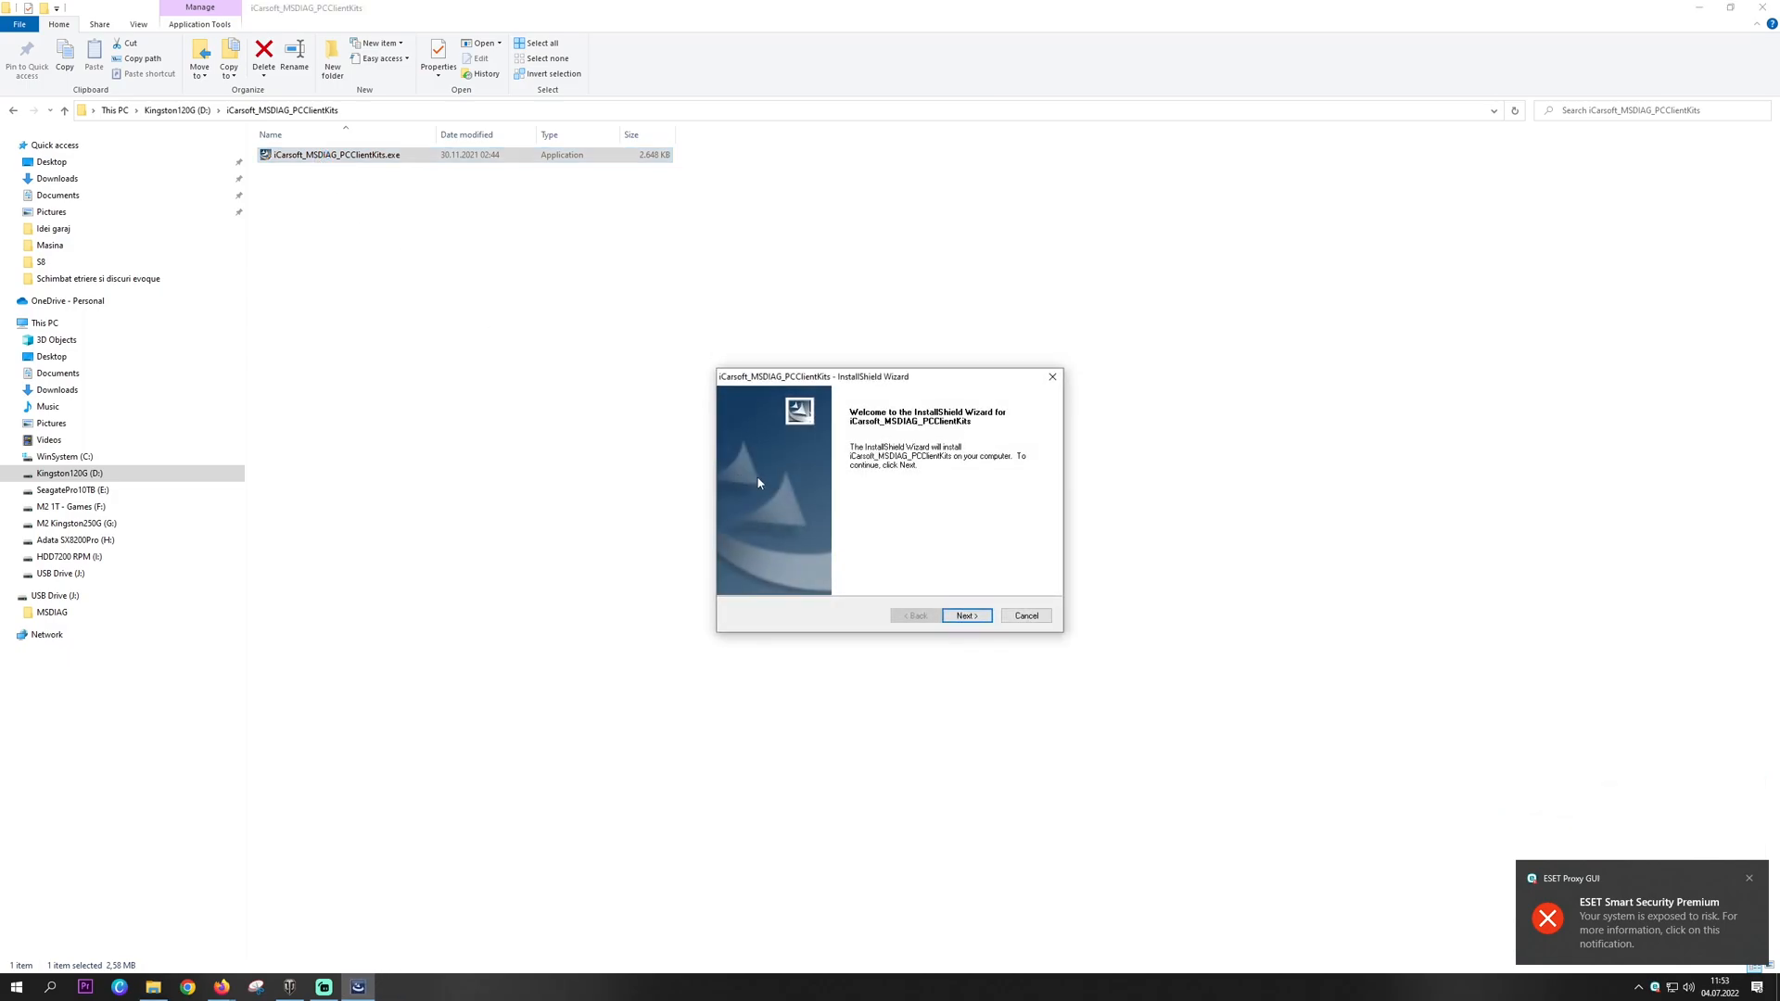
click(967, 615)
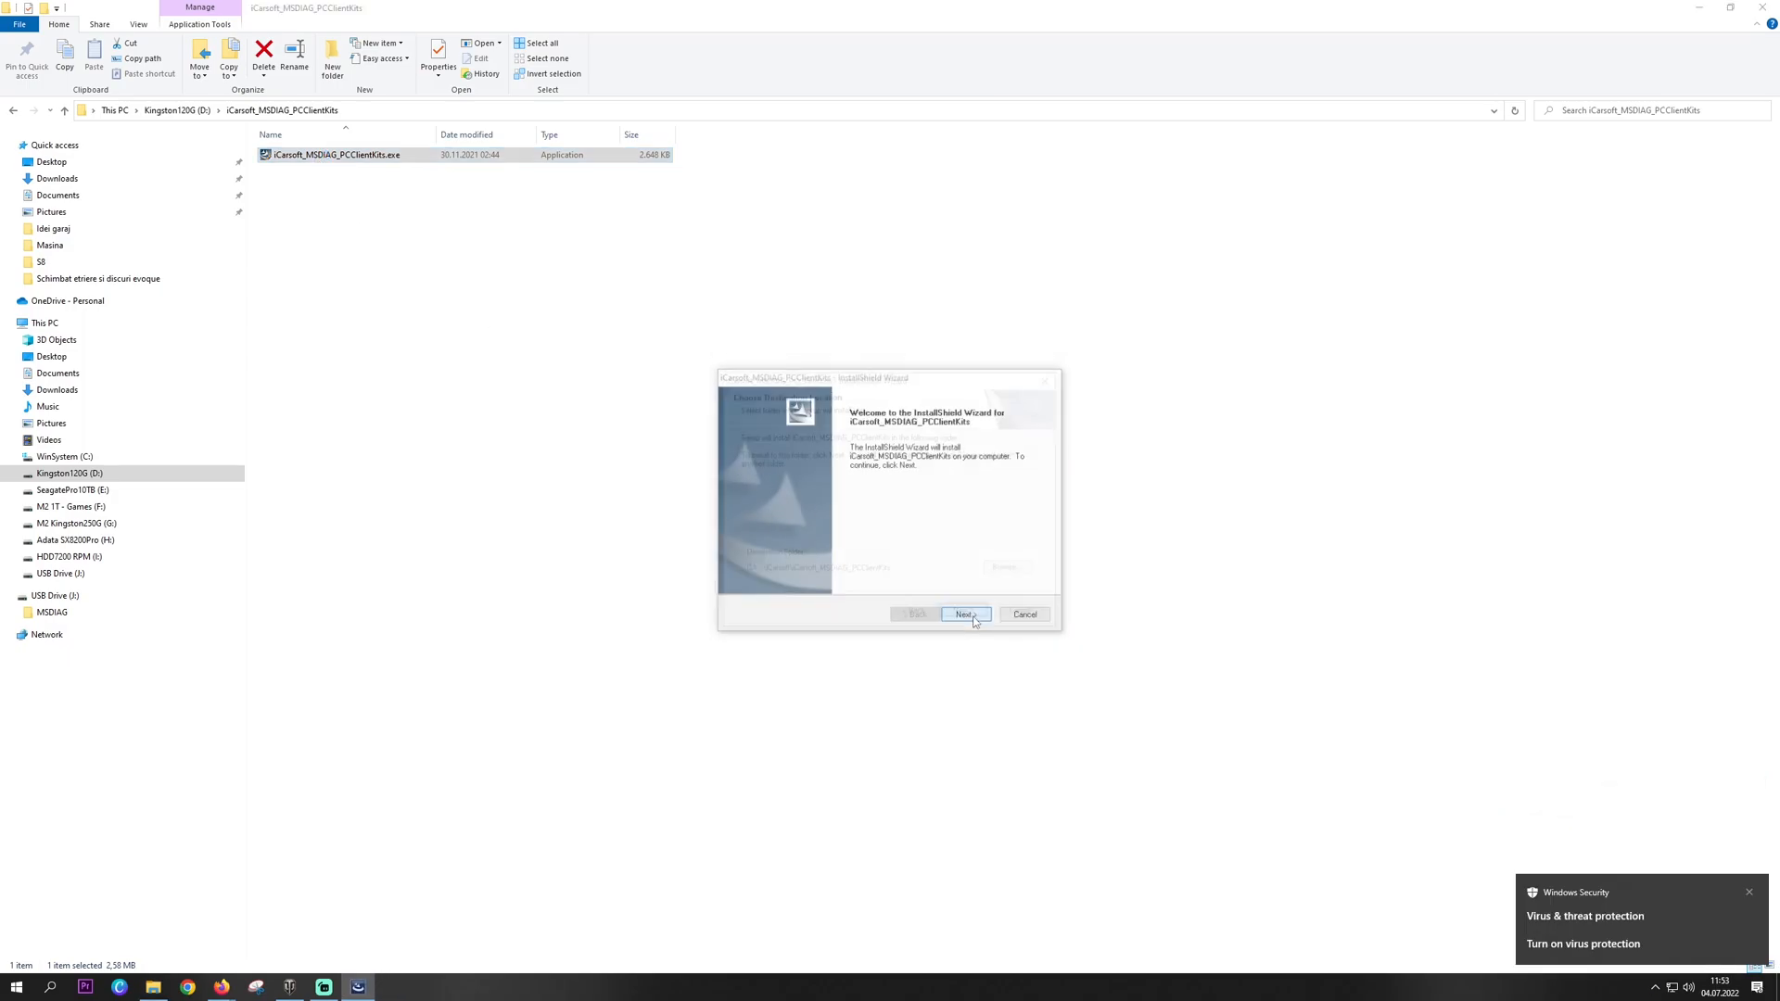
click(966, 614)
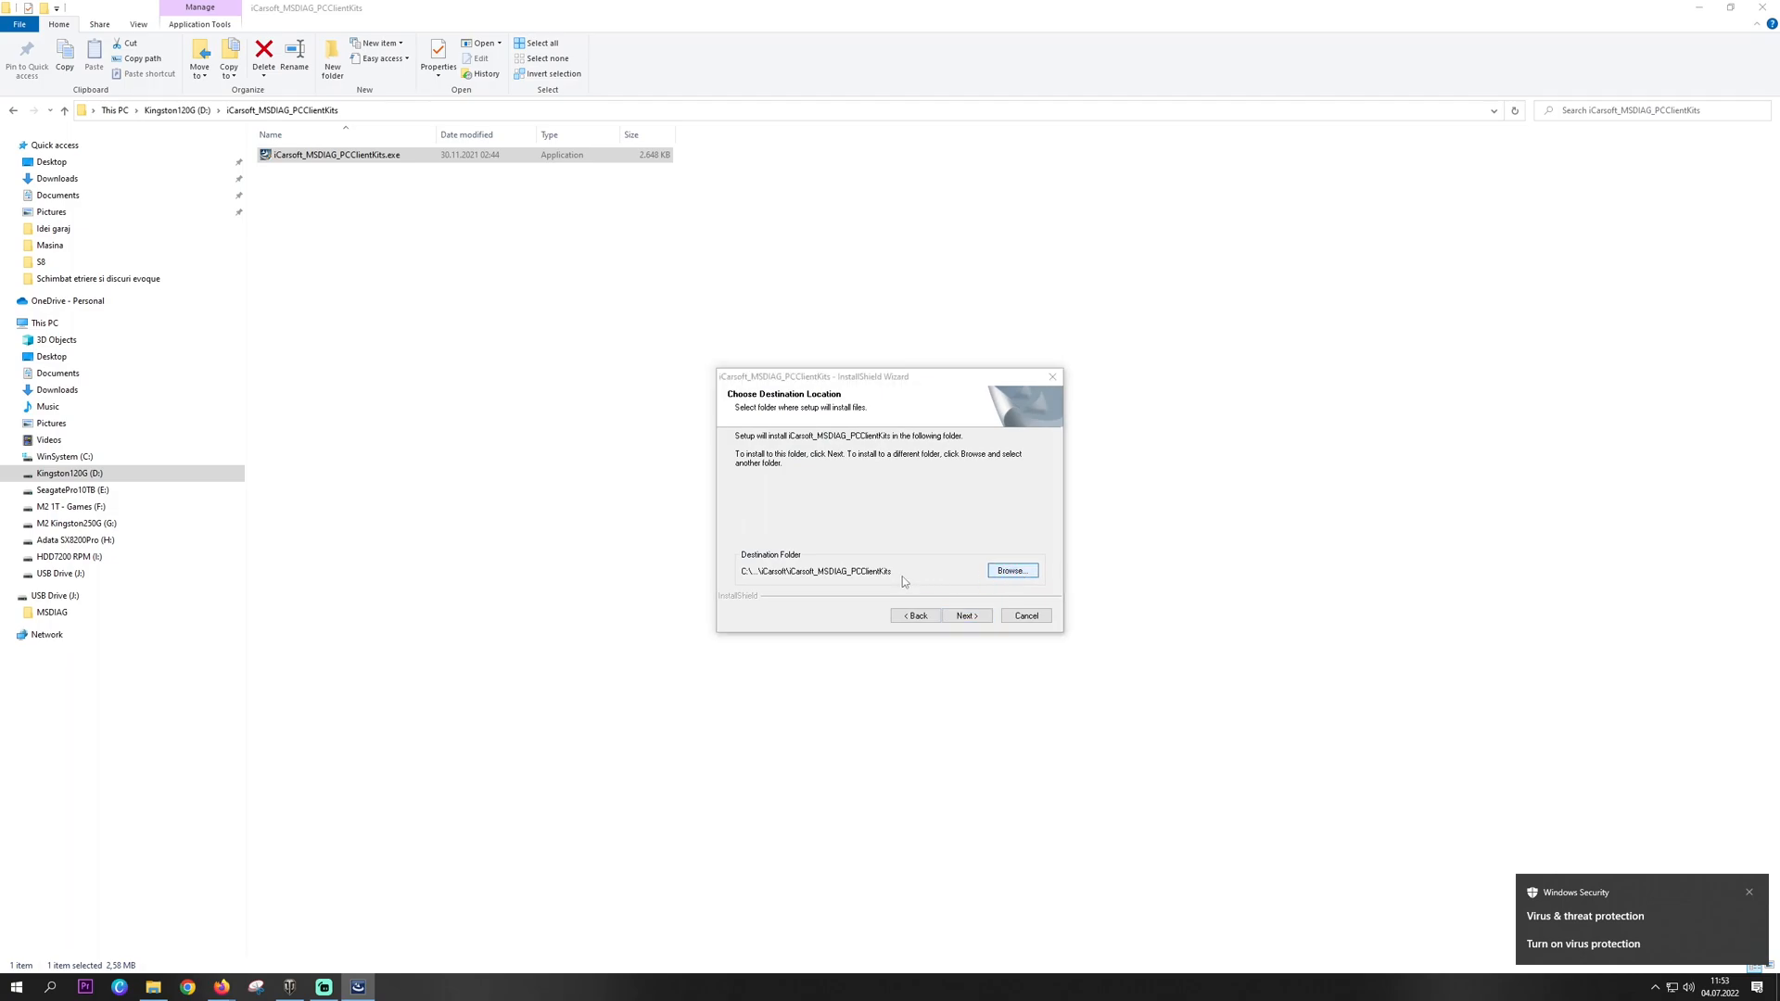
click(1013, 570)
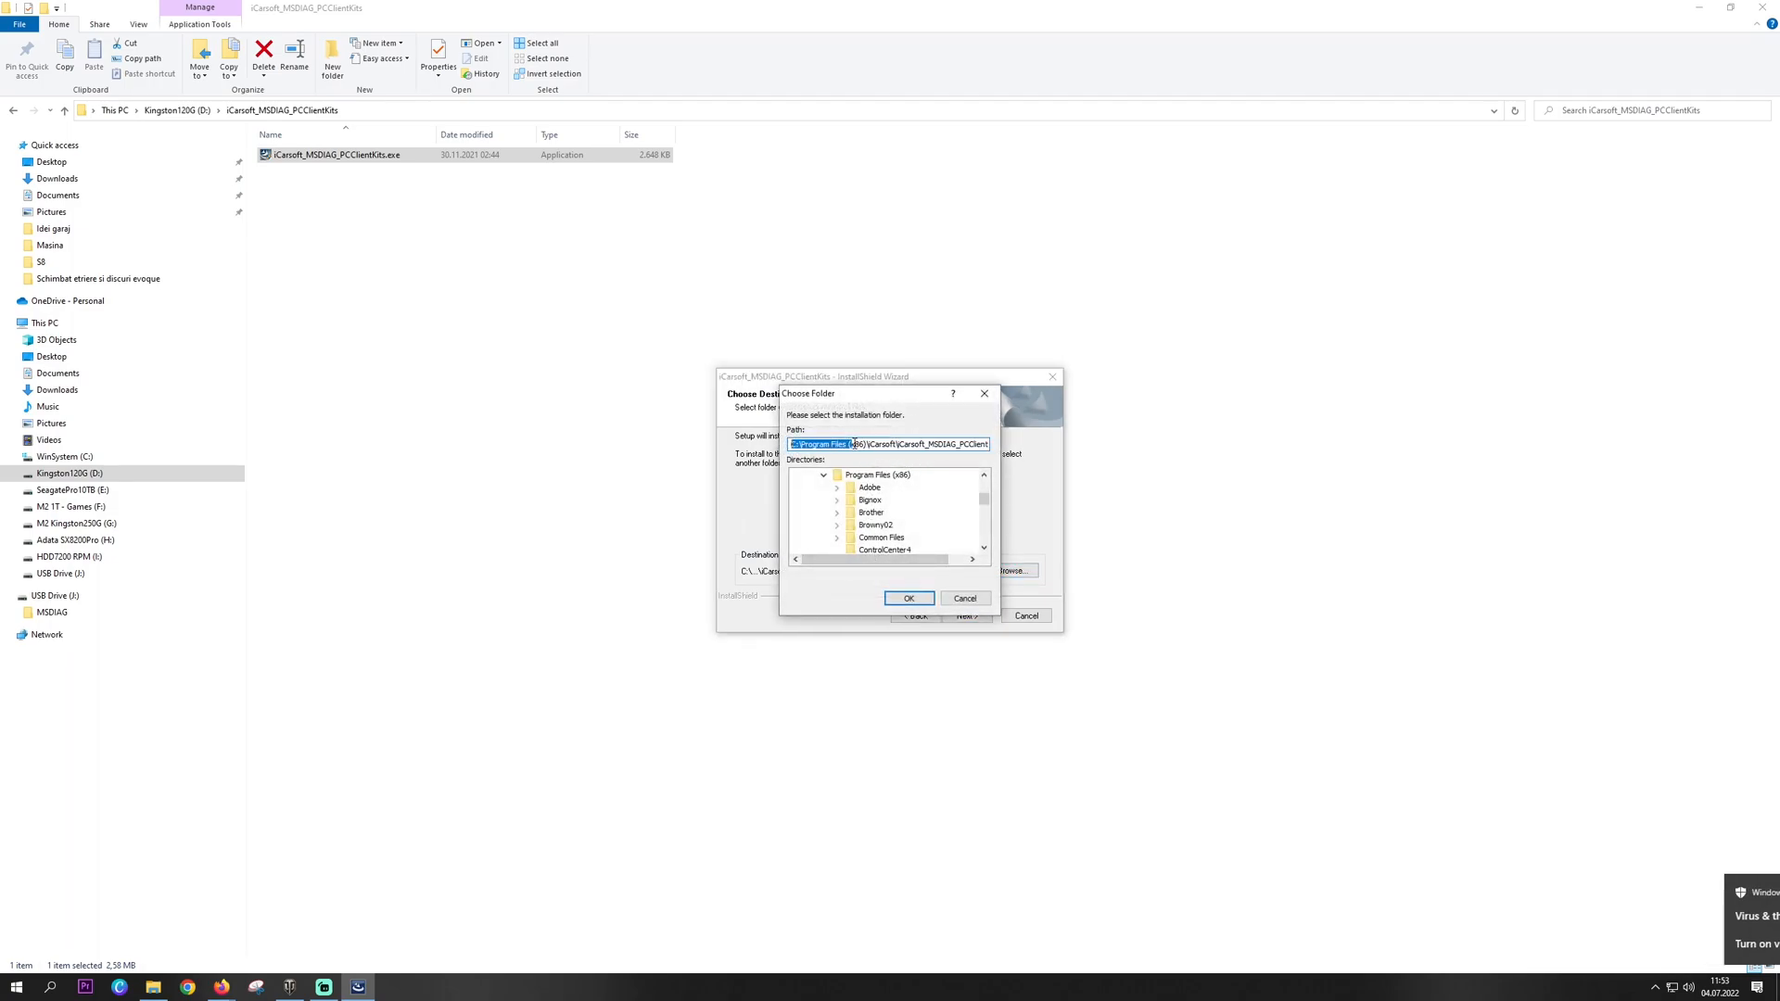
click(910, 598)
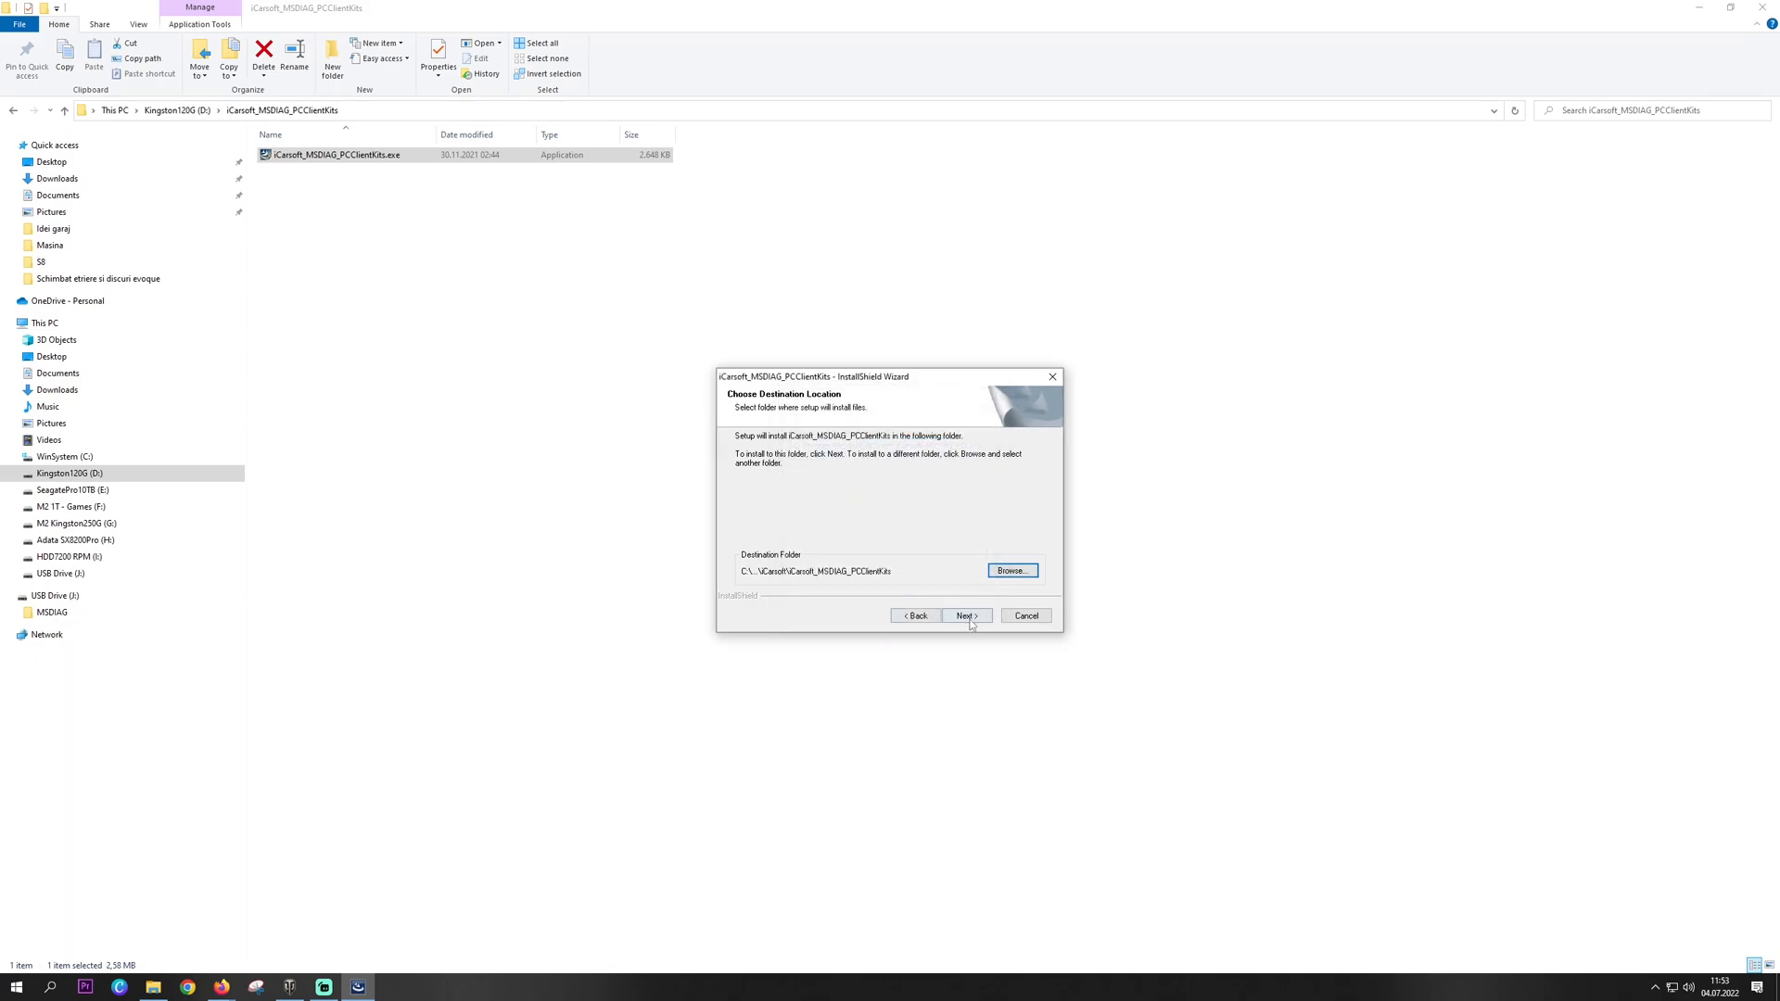
click(967, 616)
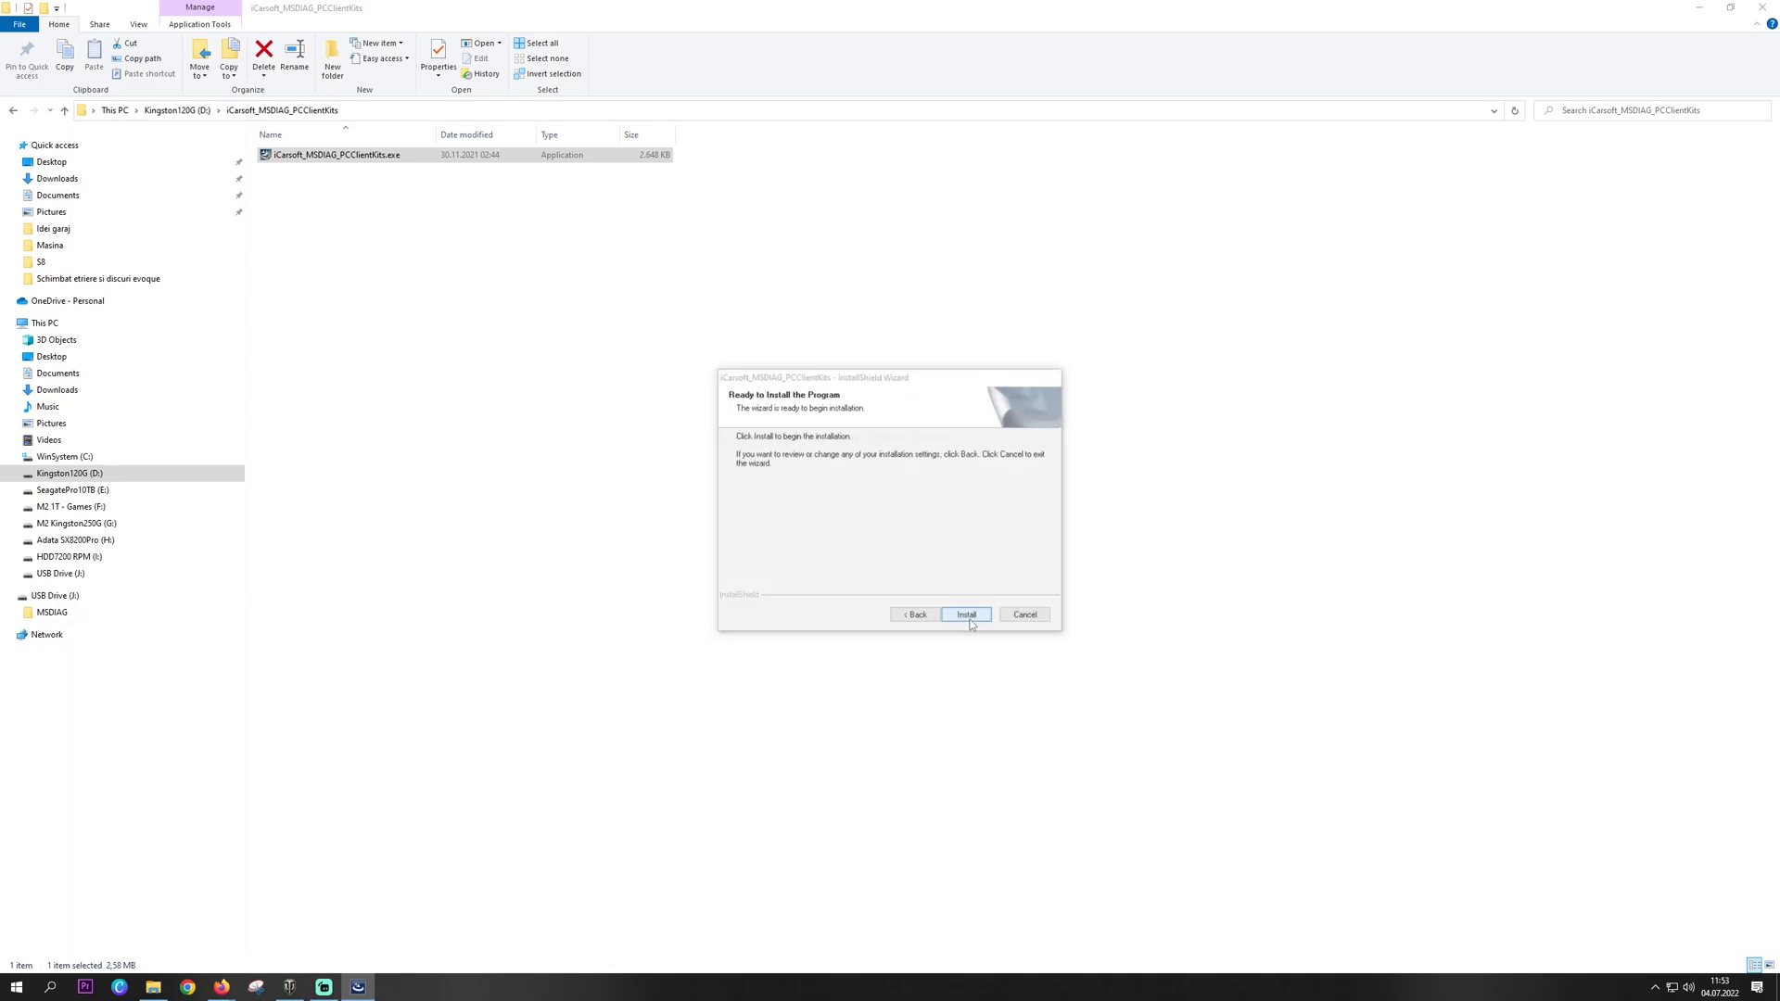
click(966, 614)
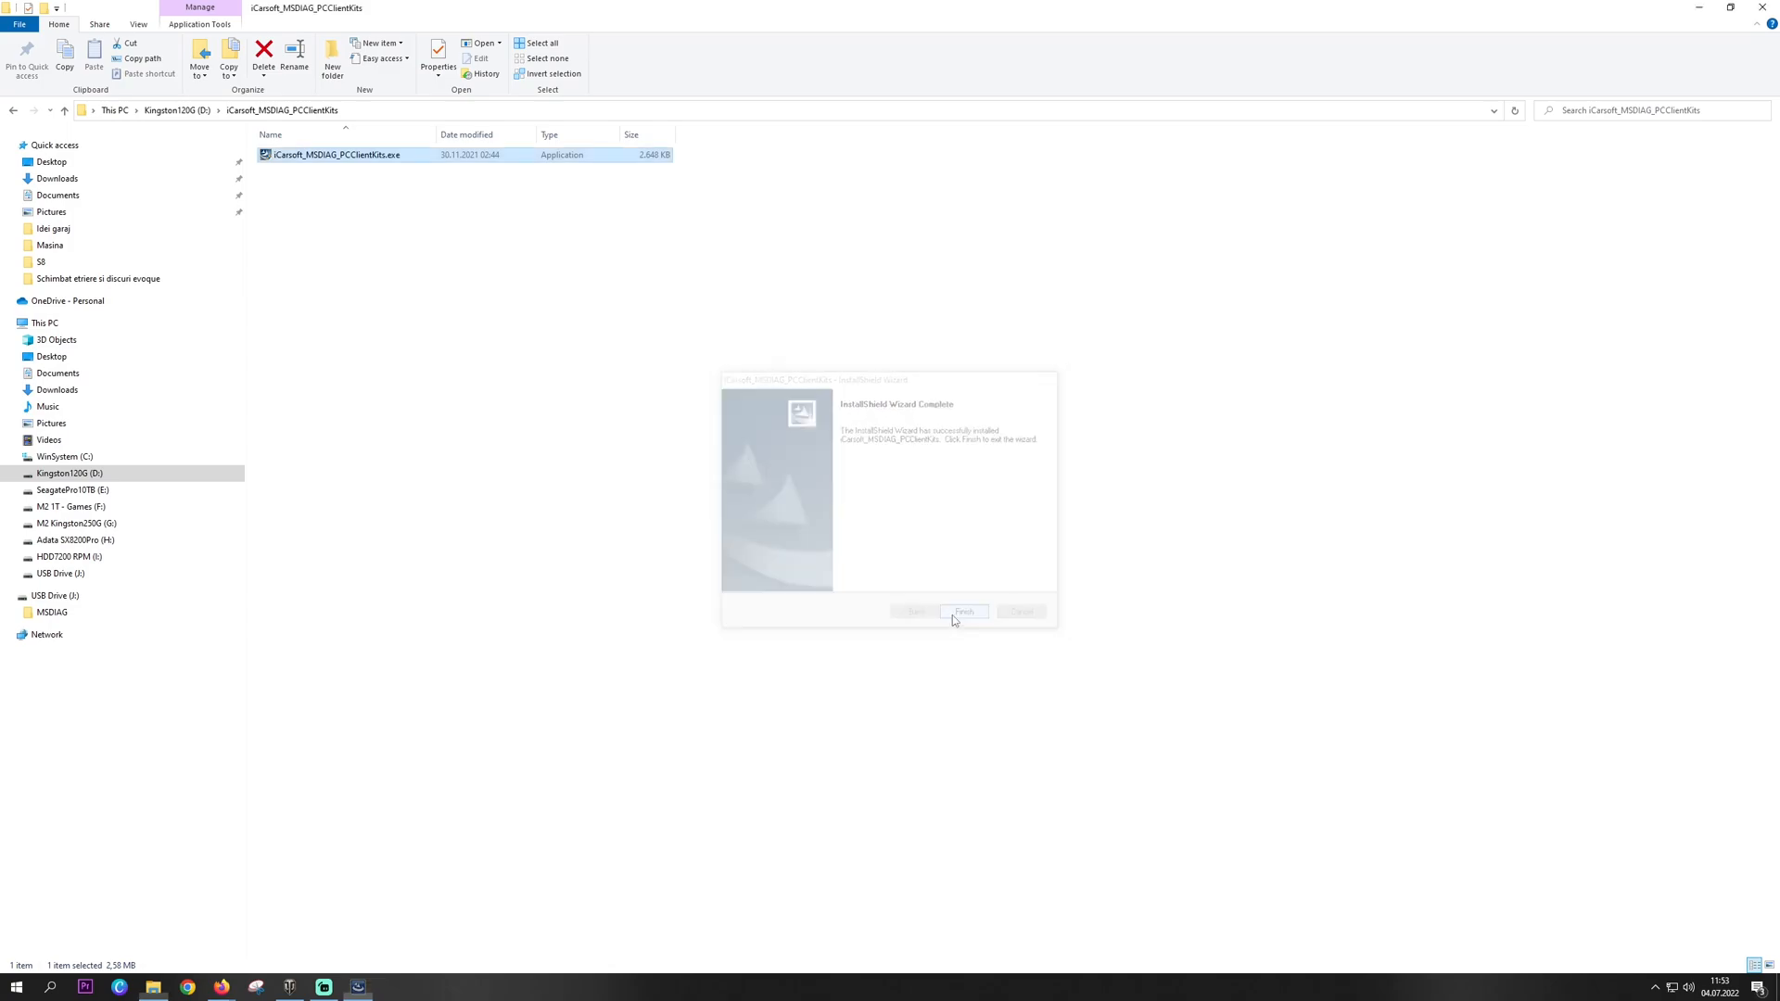
click(964, 611)
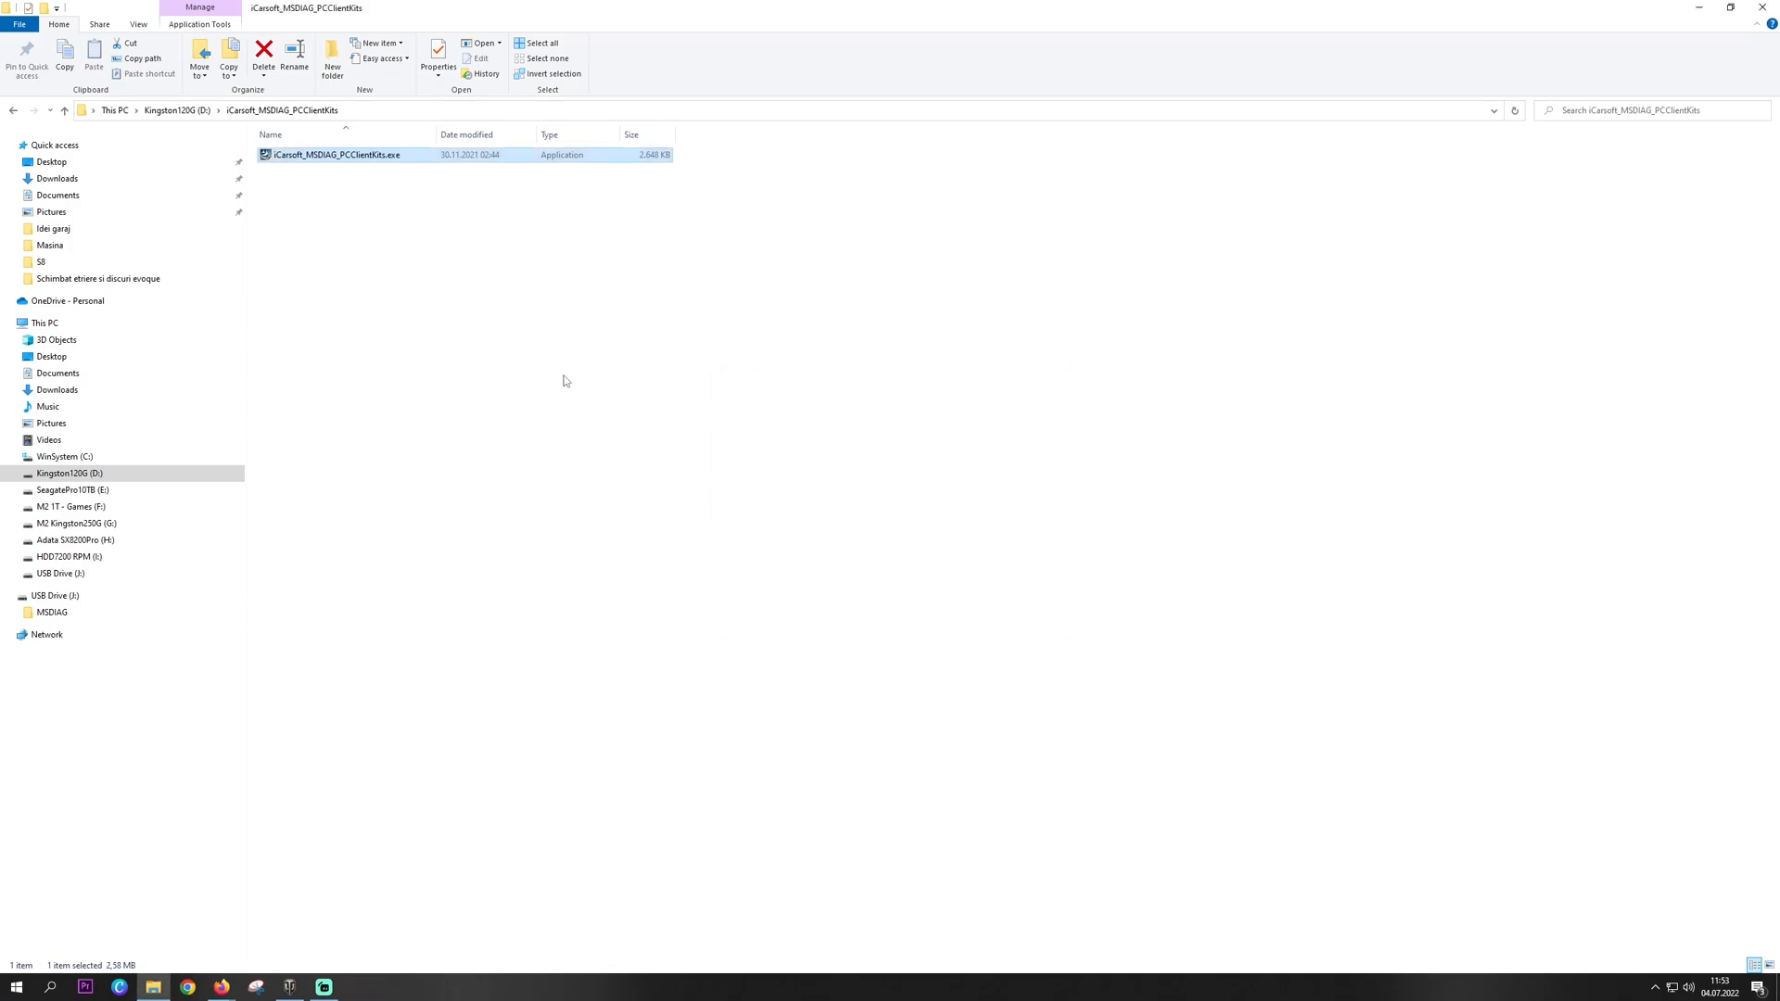
double_click(338, 154)
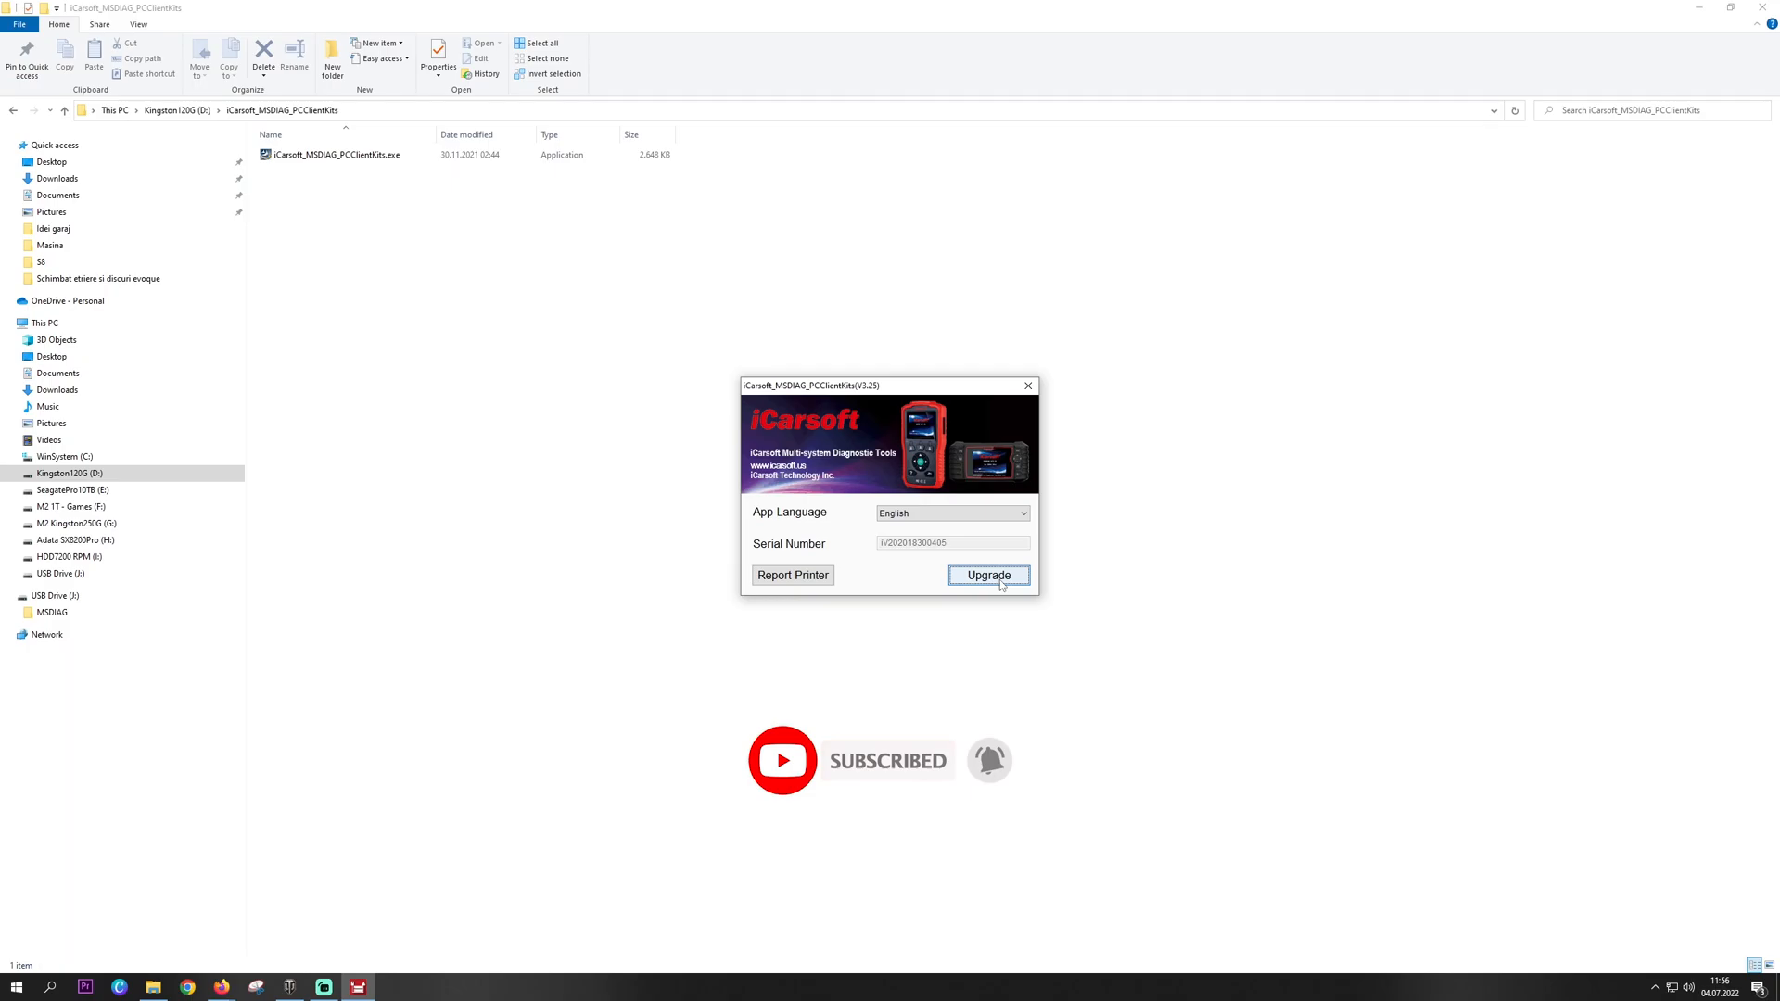
mouse_move(887, 644)
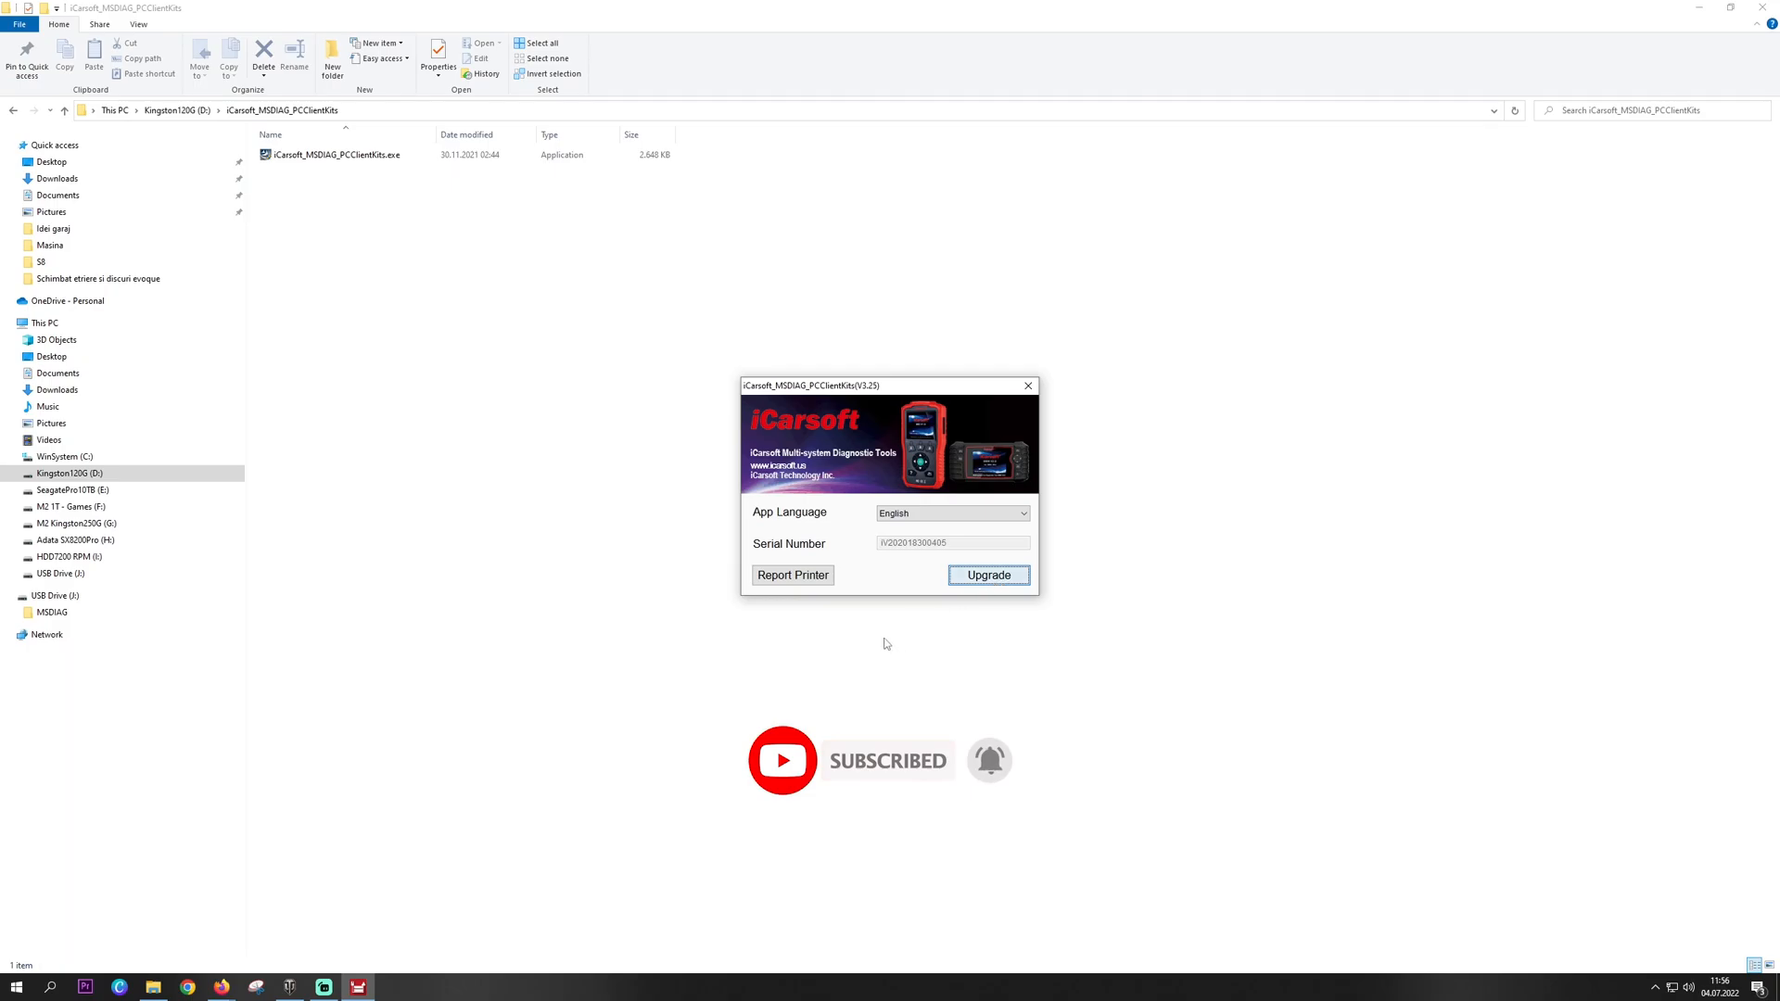
- Keep App Language on English and start the scanner Upgrade
click(989, 574)
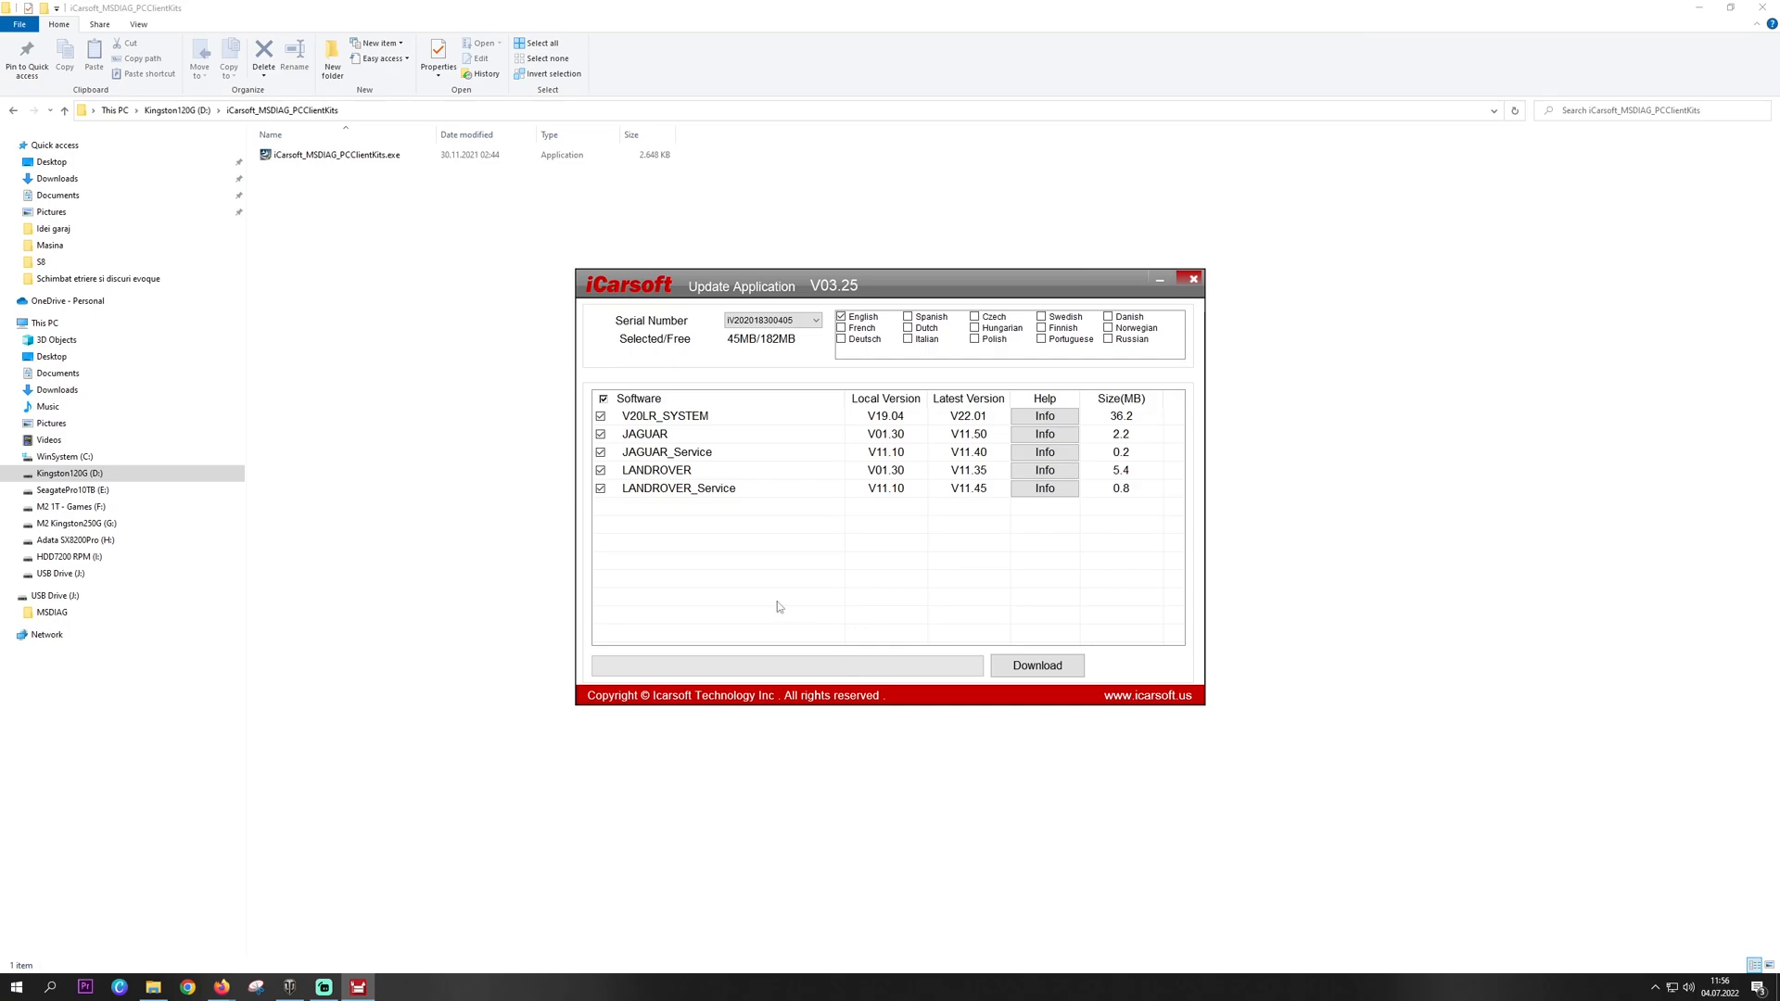
mouse_move(876, 515)
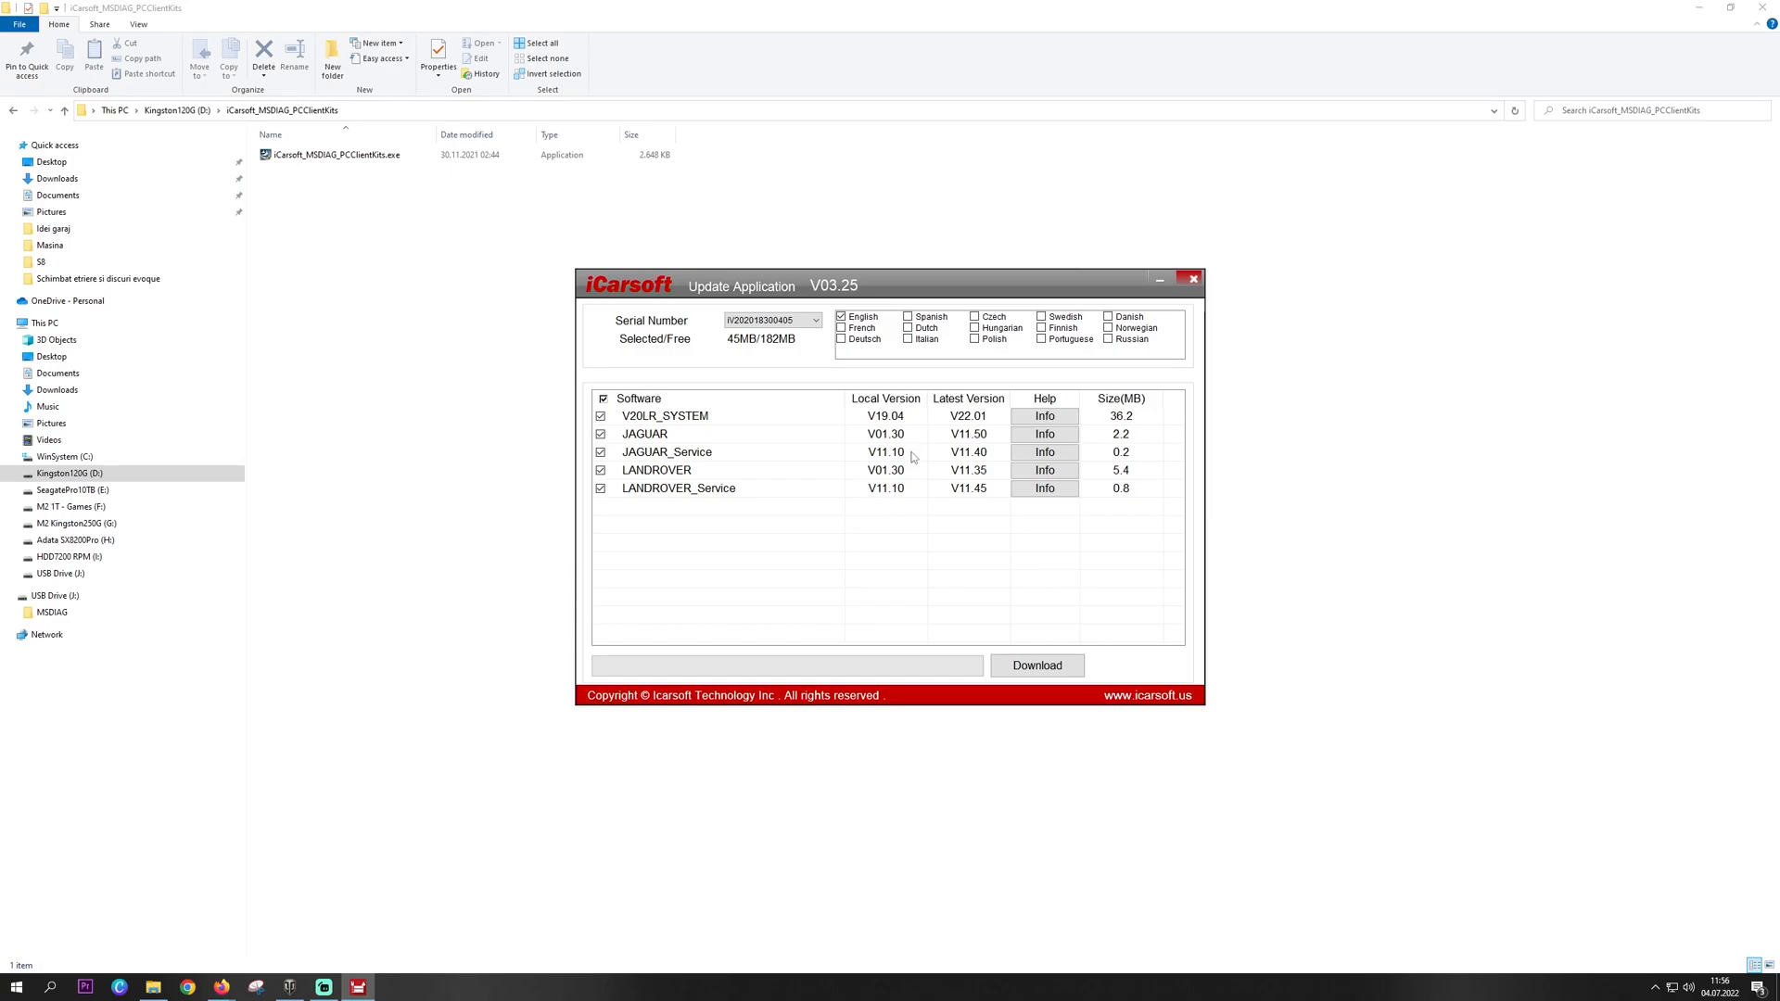
mouse_move(1119, 352)
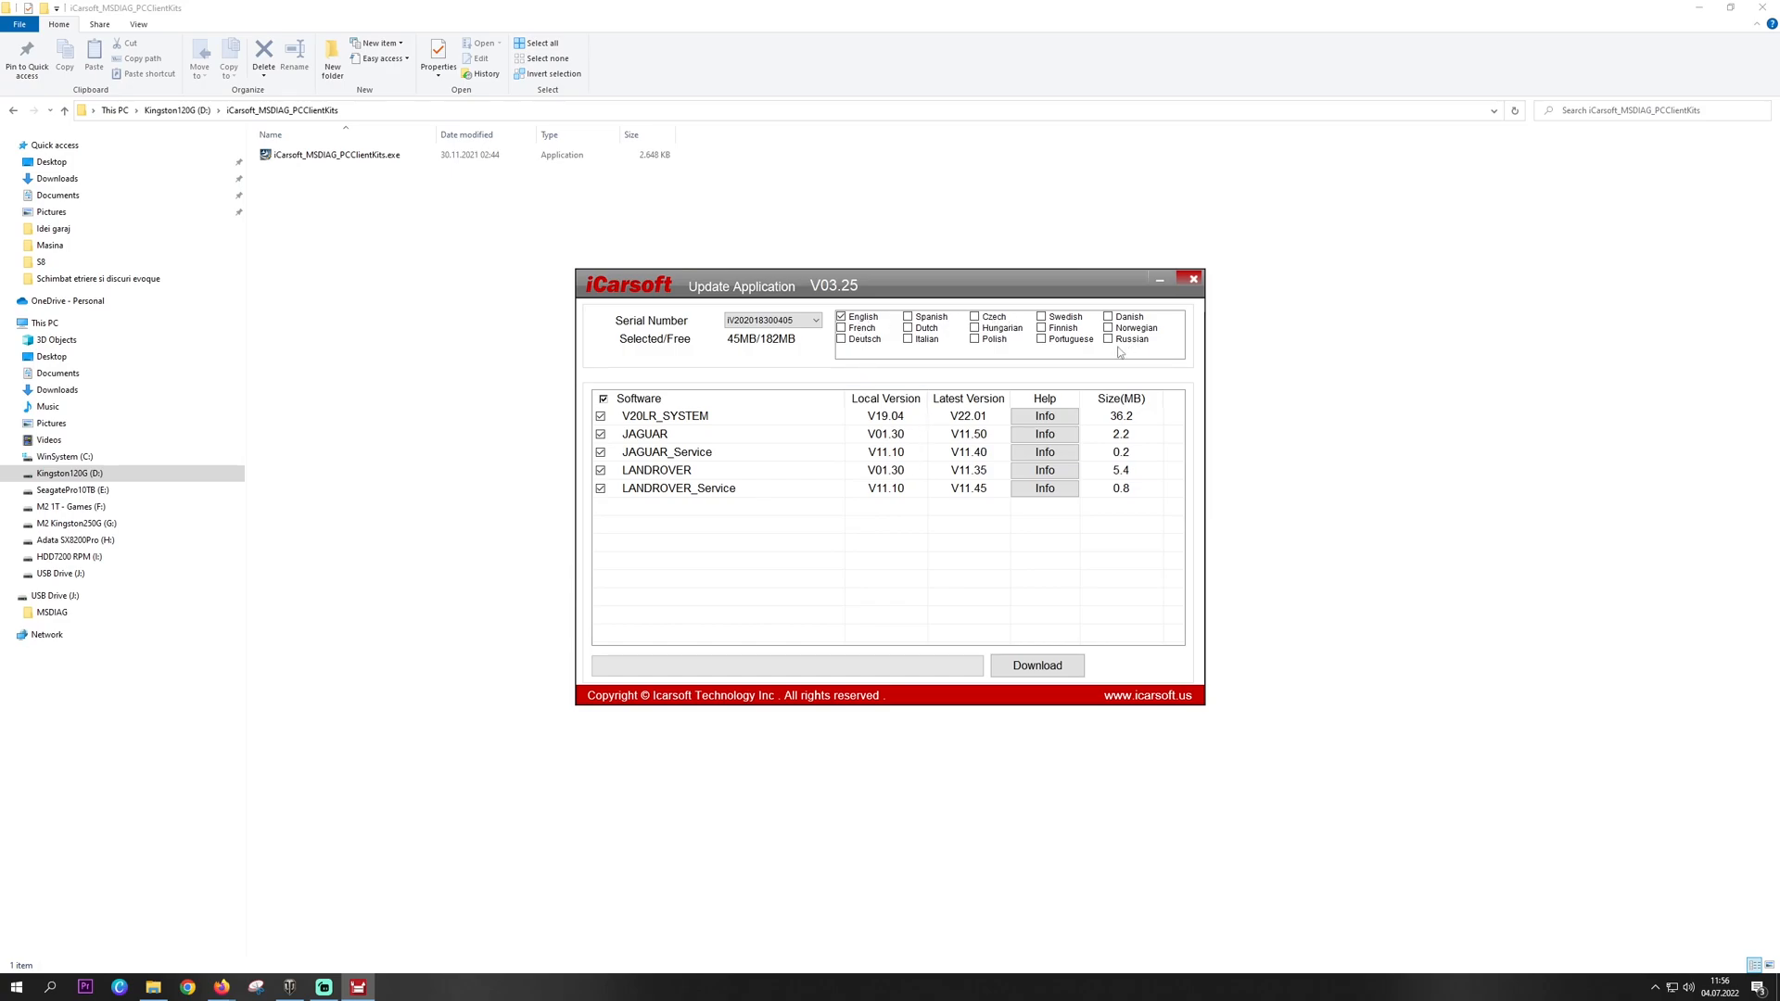
mouse_move(834, 349)
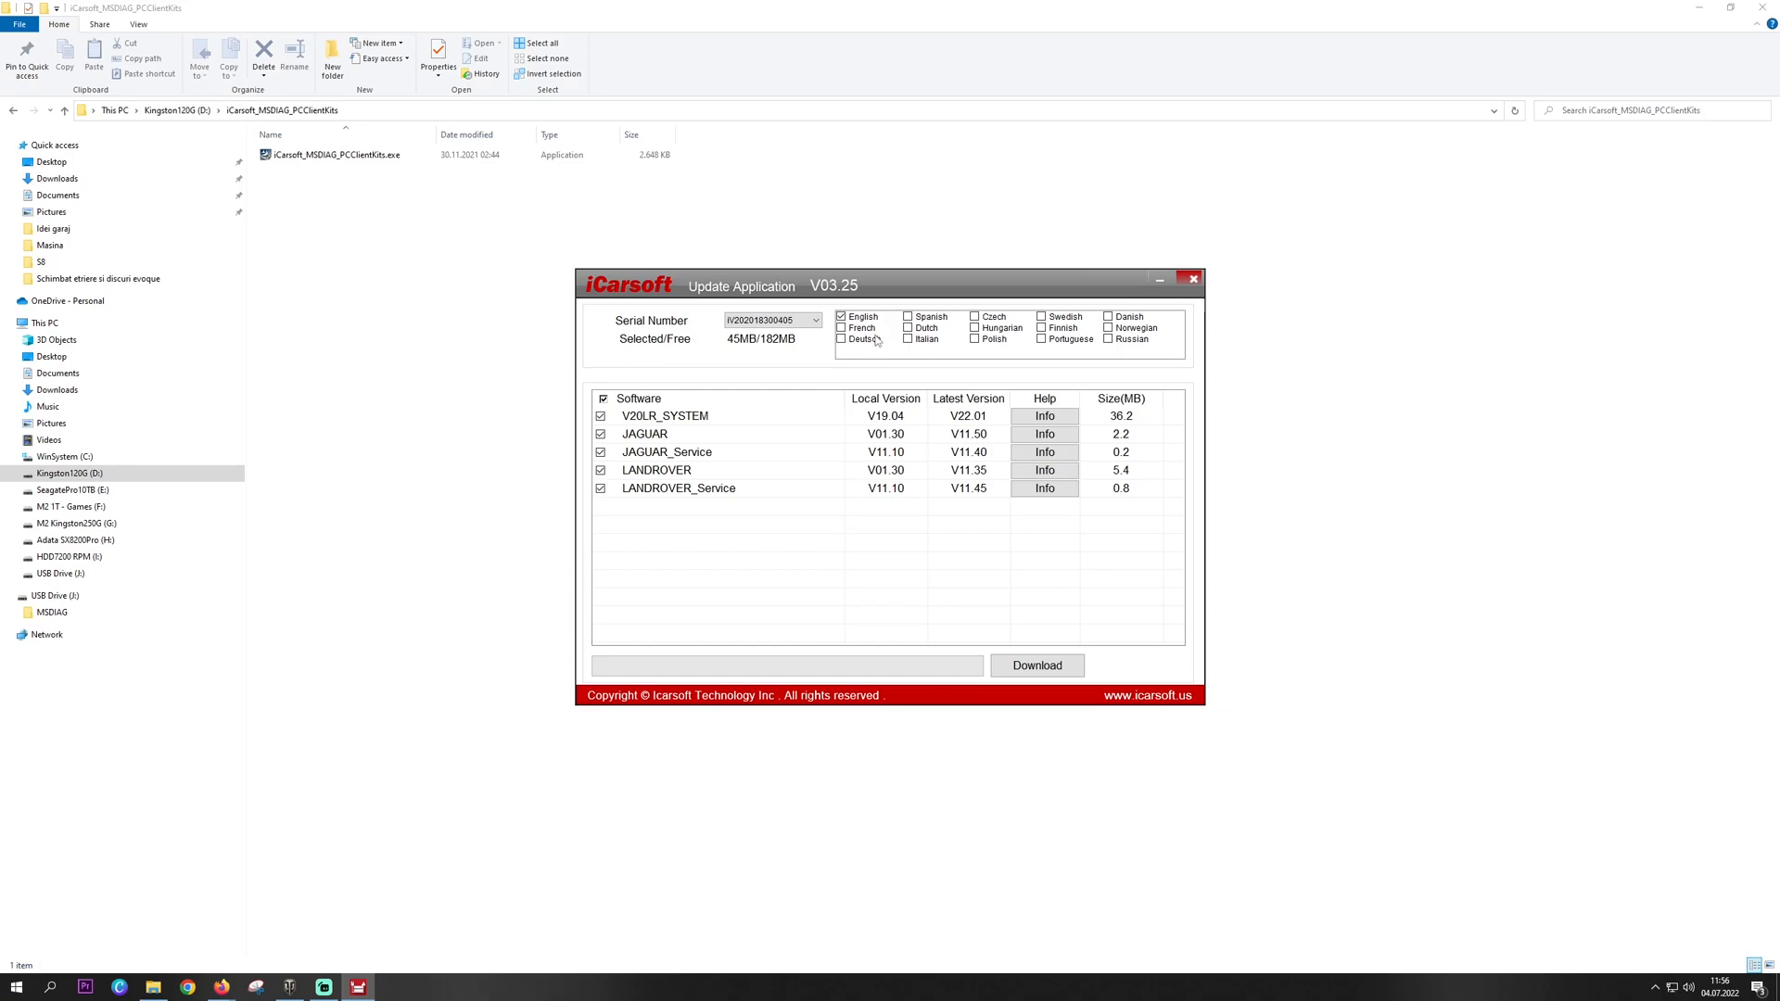
mouse_move(815, 522)
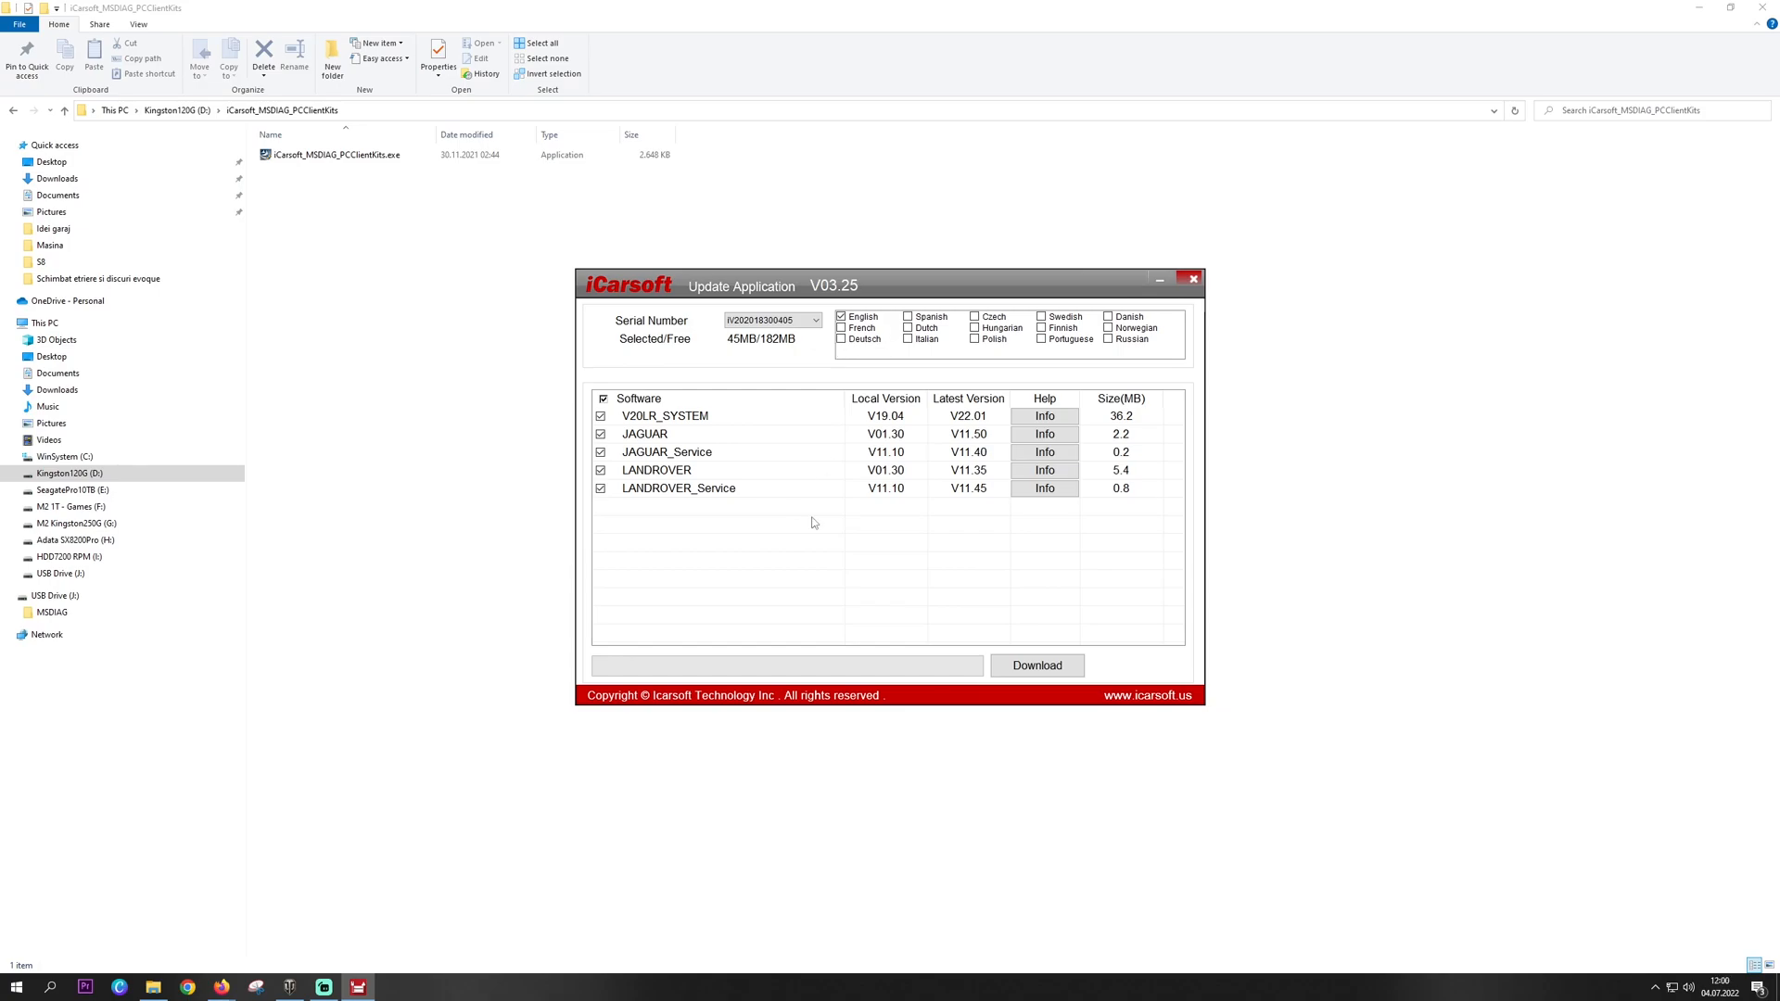
mouse_move(858, 564)
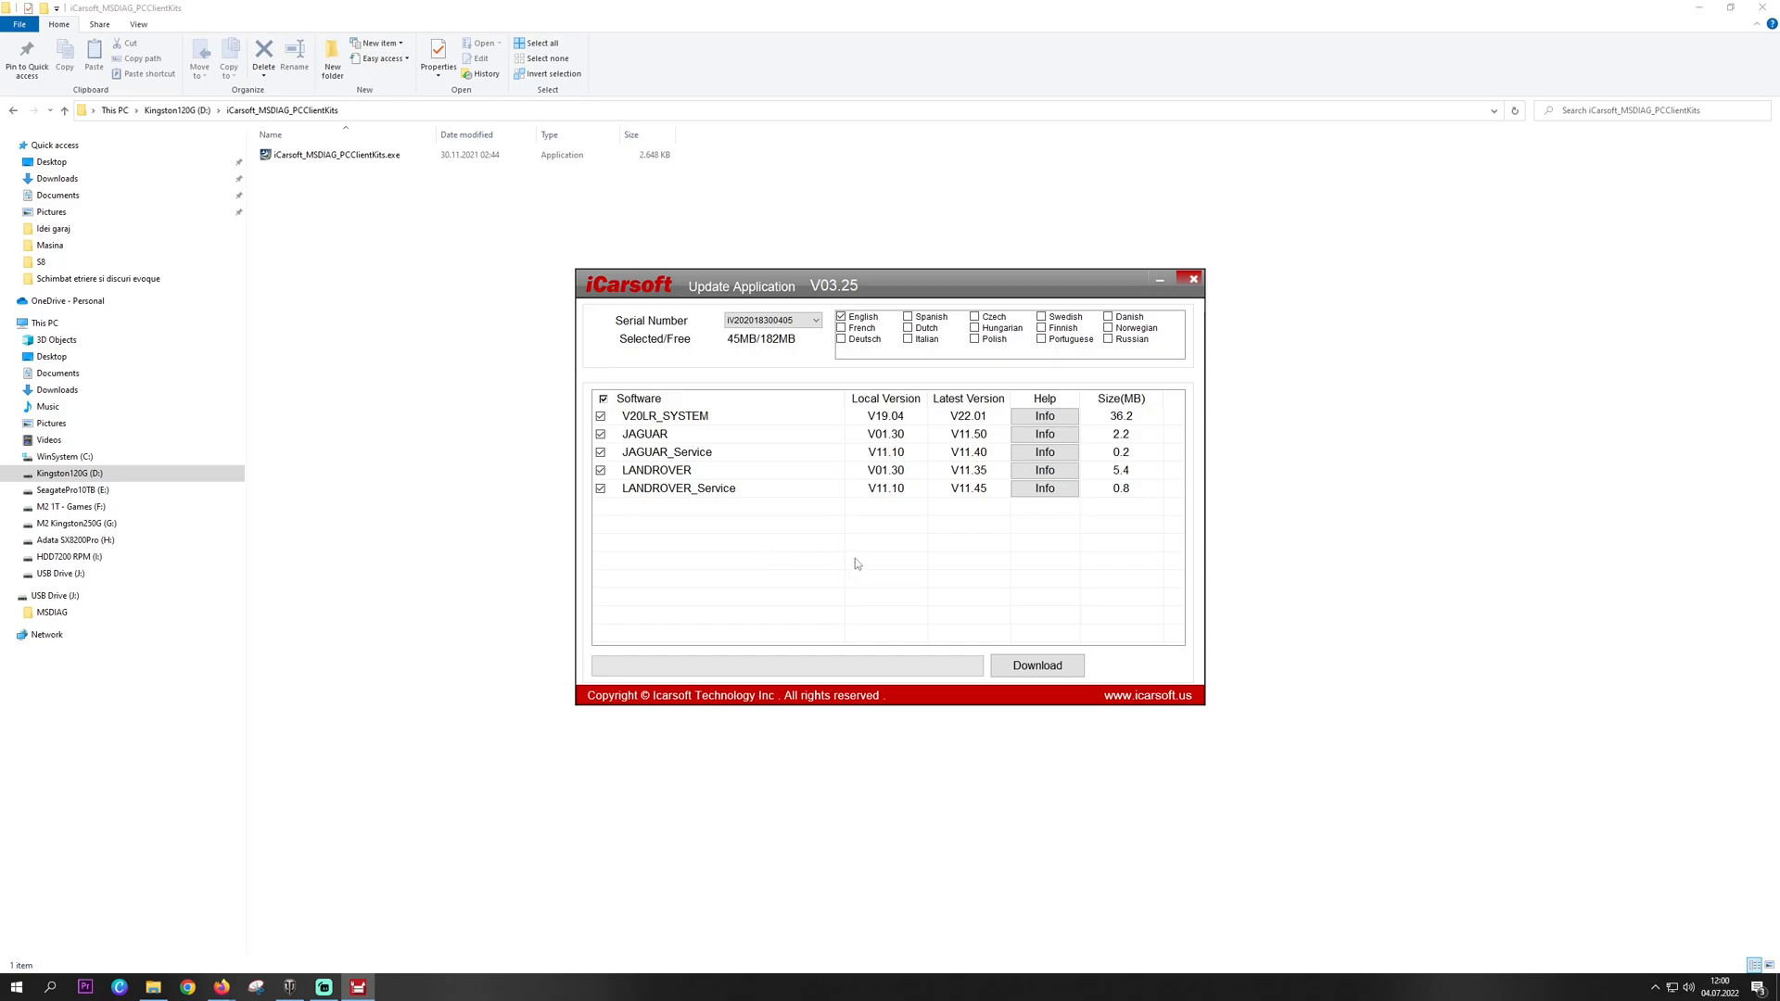
mouse_move(984, 637)
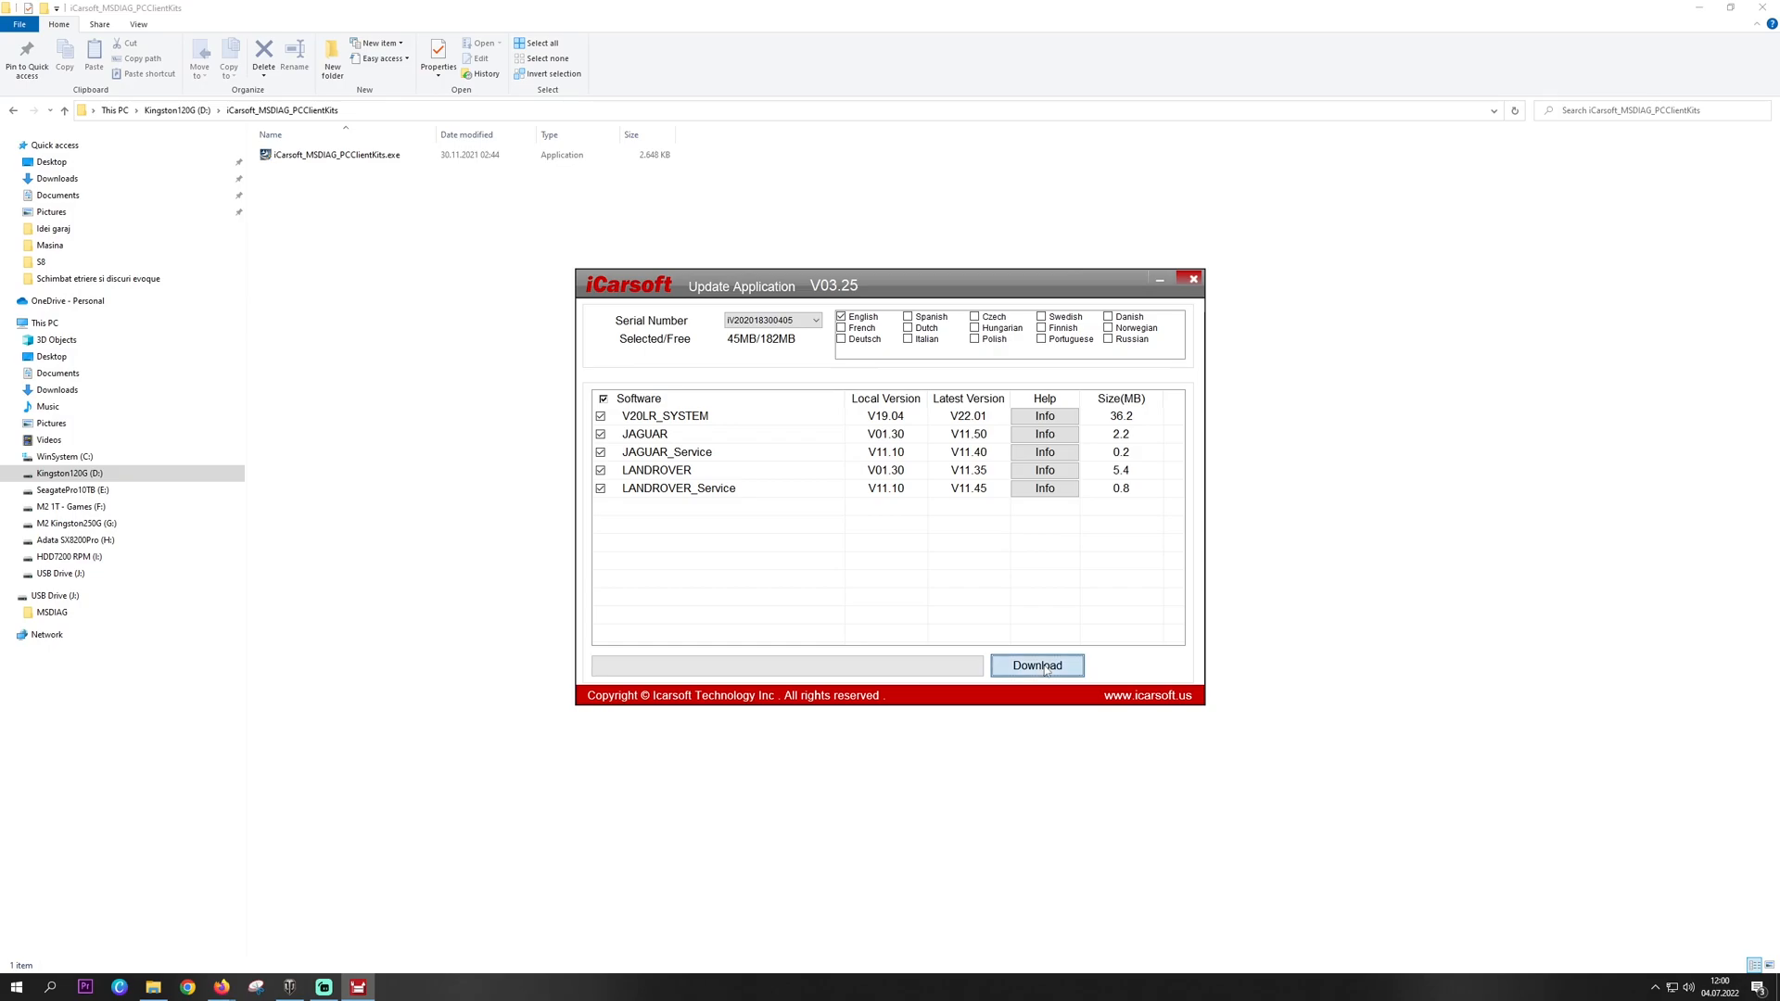
- Download all five checked LANDROVER, JAGUAR and V20LR_SYSTEM software packages
click(1038, 666)
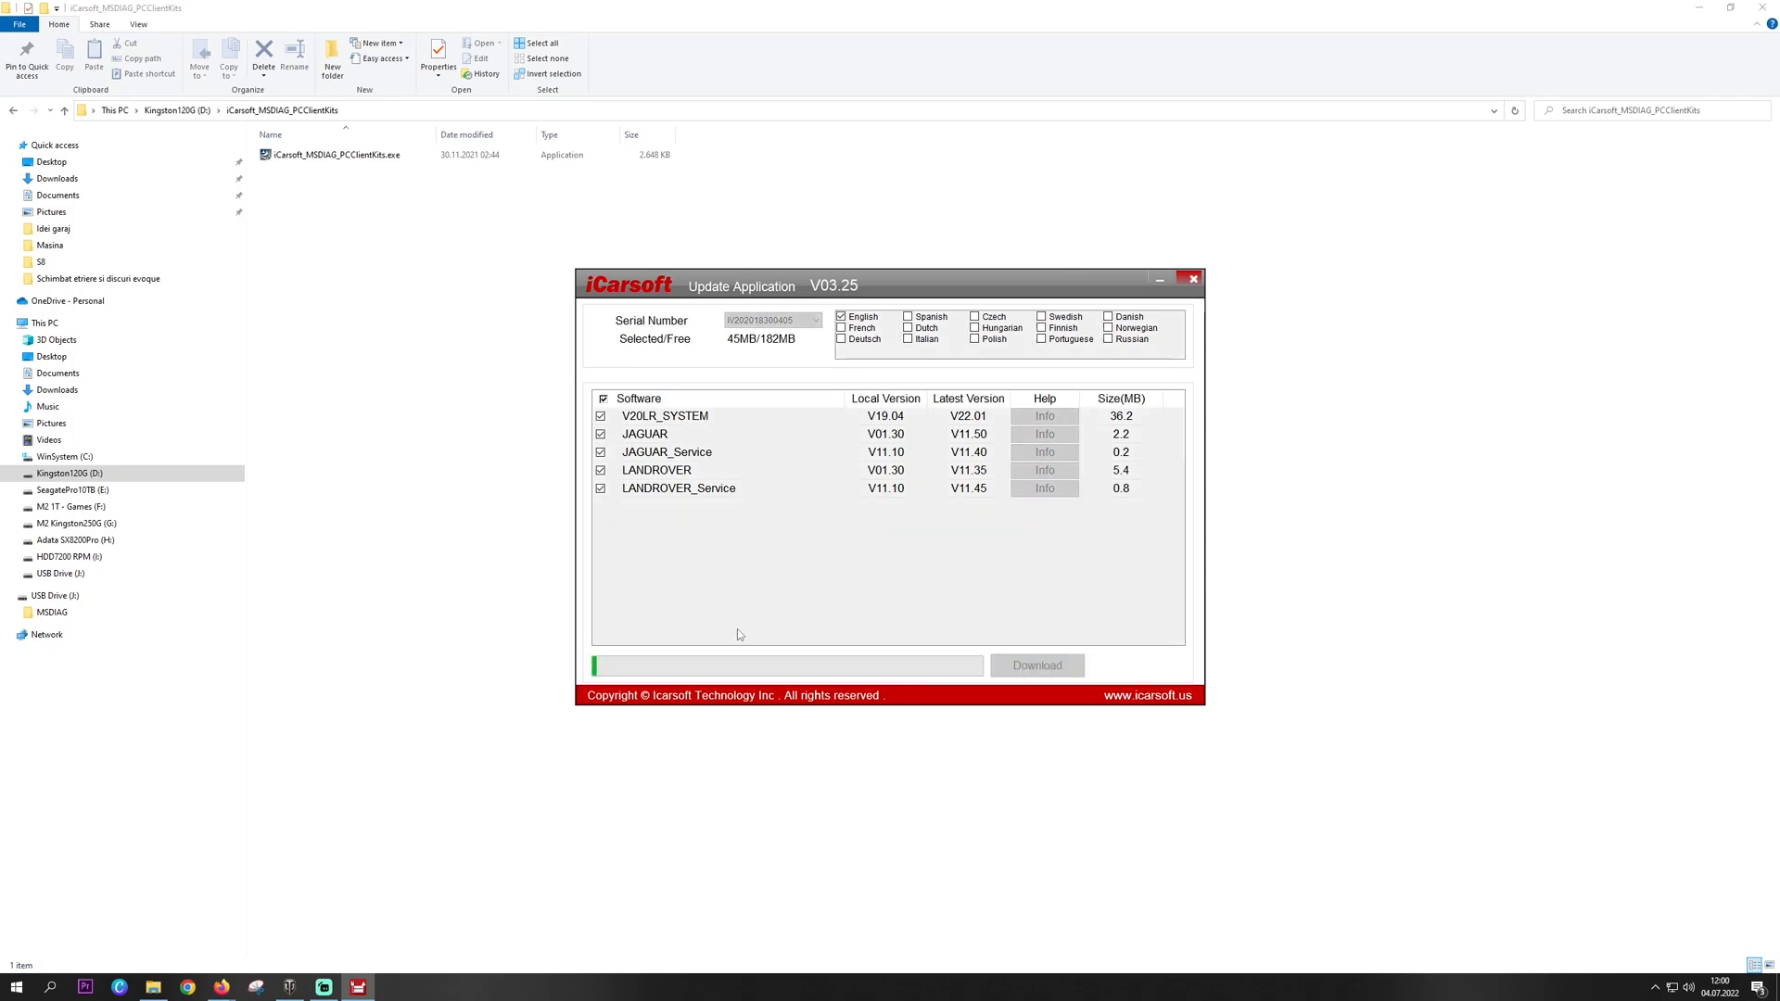